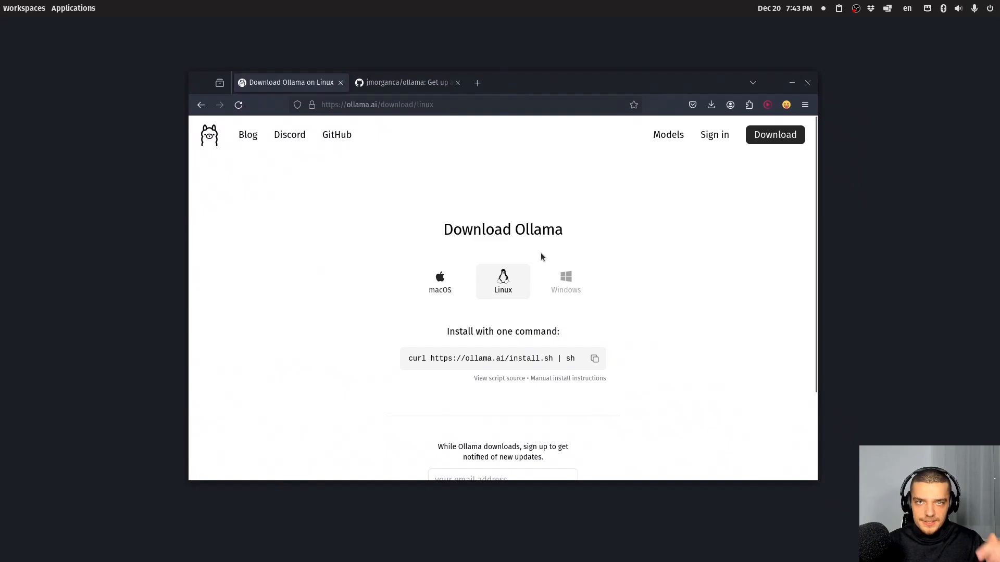
{"action": "mouse_move", "coordinate": [295, 231]}
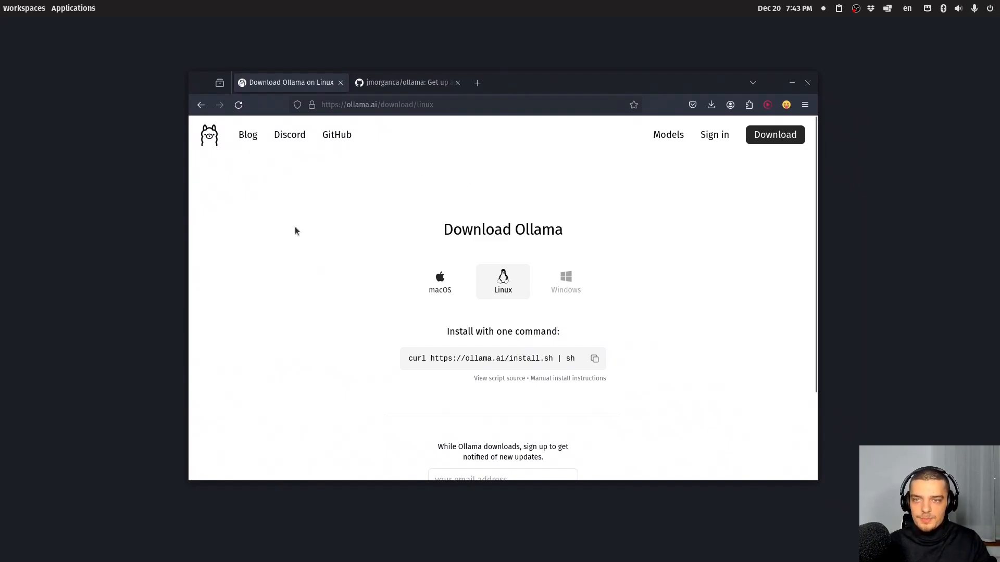
{"action": "mouse_move", "coordinate": [516, 292]}
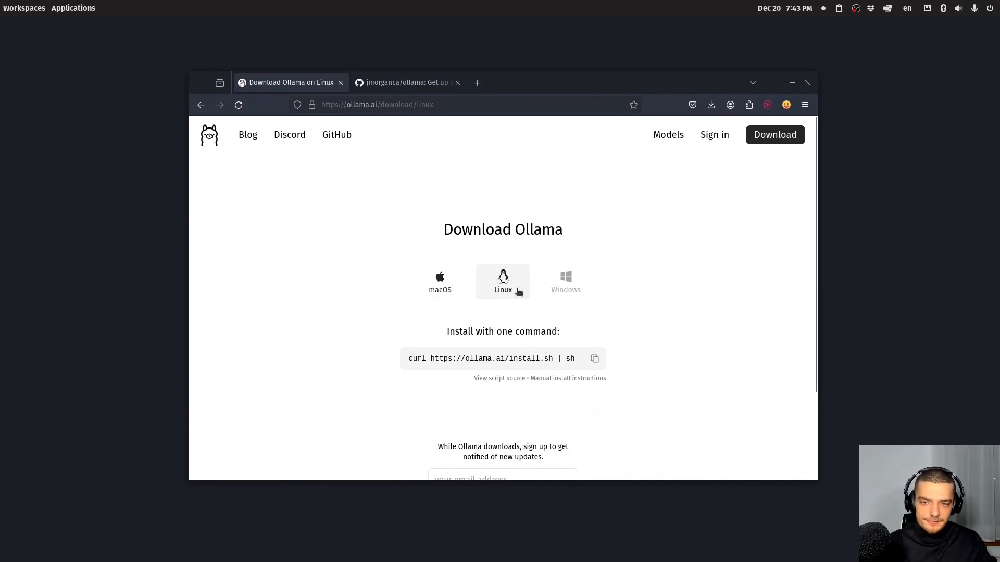
{"action": "mouse_move", "coordinate": [566, 281]}
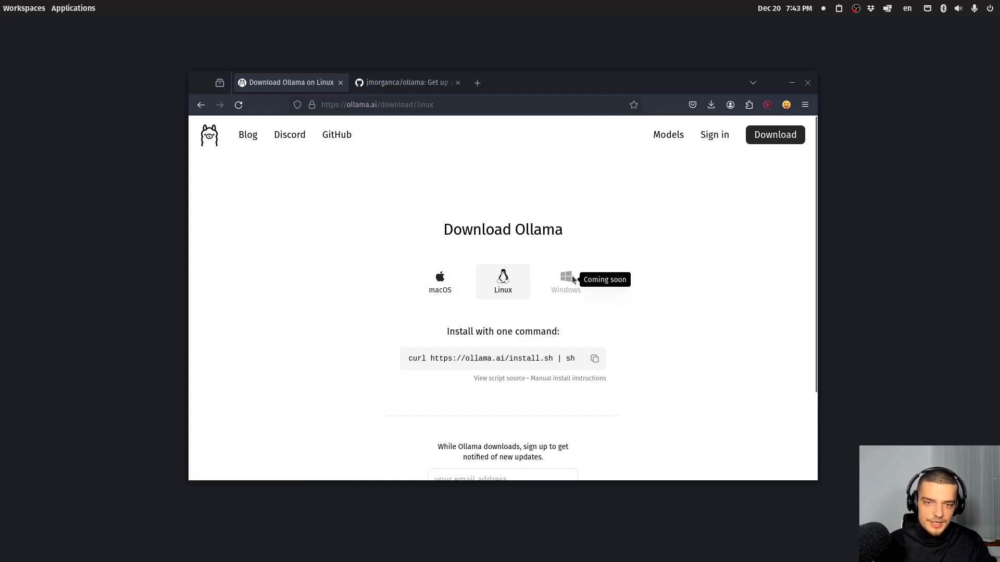
{"action": "mouse_move", "coordinate": [674, 222]}
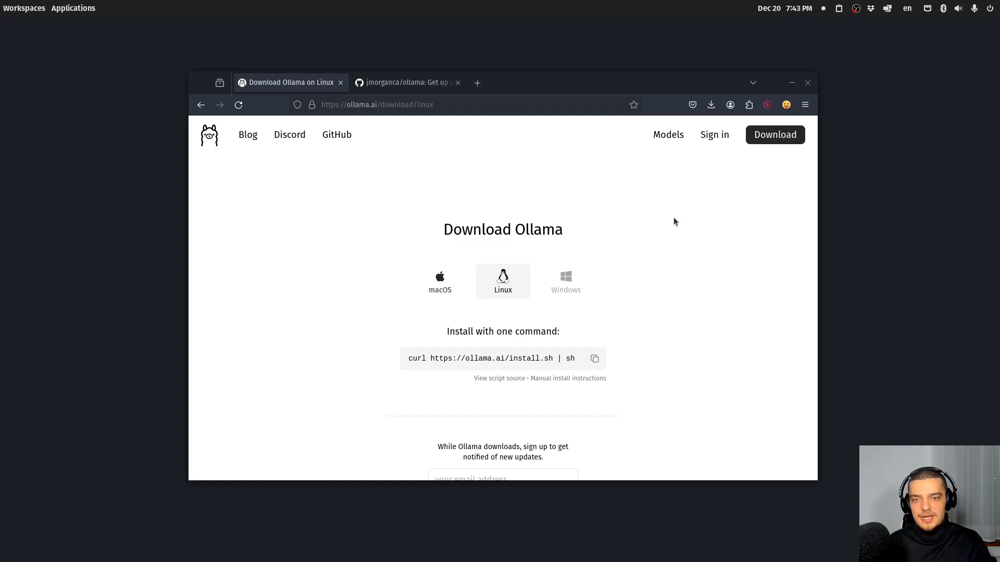
{"action": "mouse_move", "coordinate": [565, 289]}
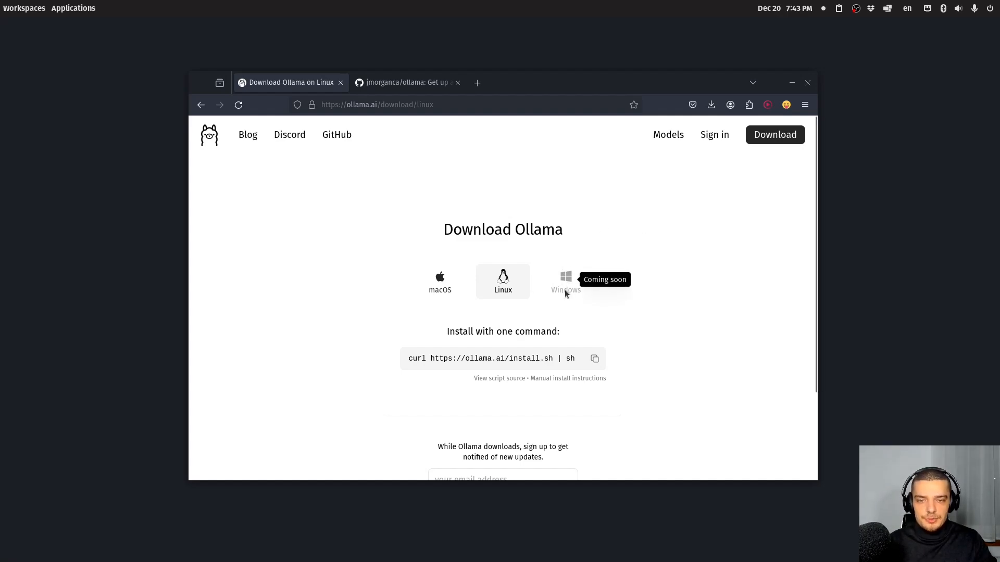
{"action": "mouse_move", "coordinate": [606, 275]}
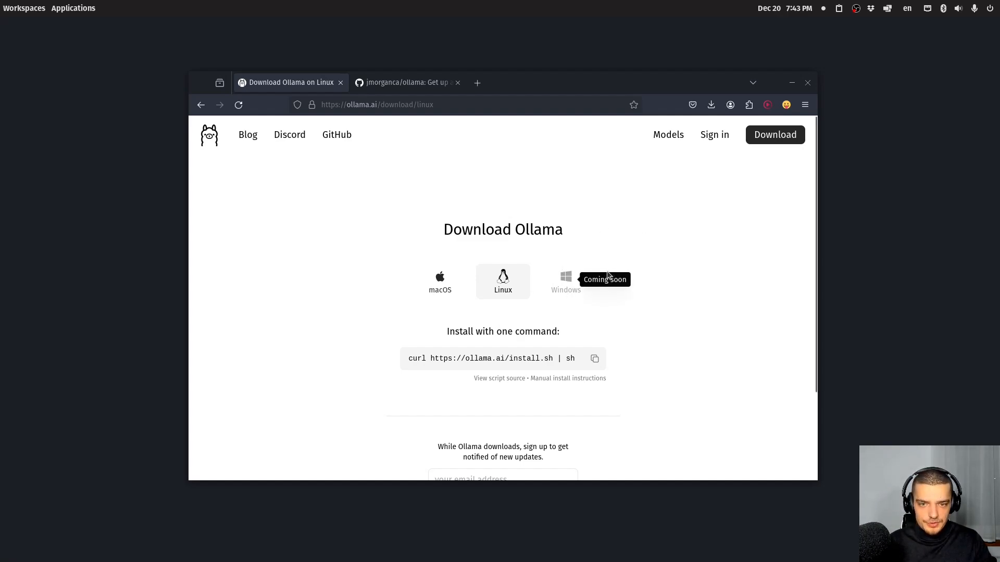
{"action": "mouse_move", "coordinate": [667, 264]}
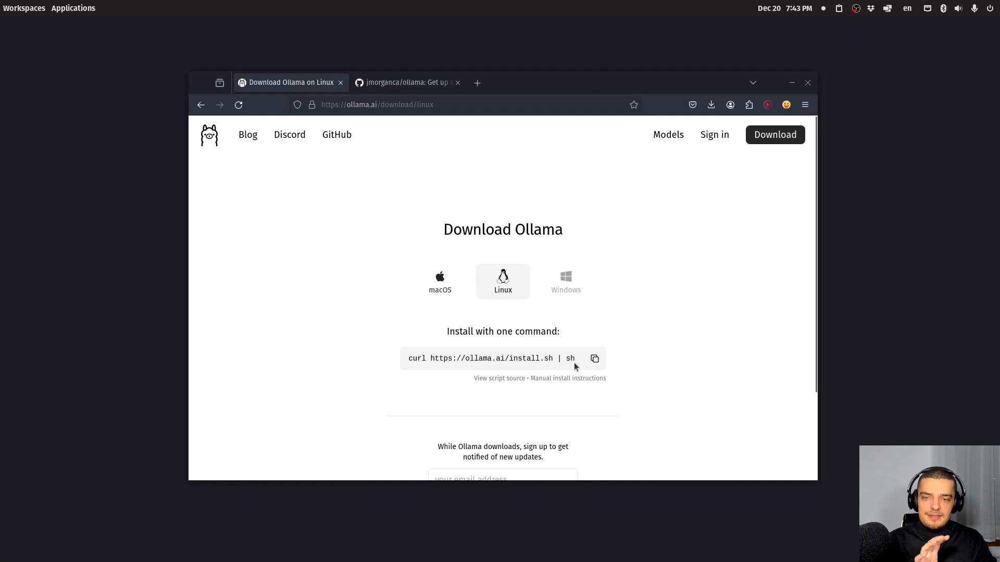
{"action": "mouse_move", "coordinate": [439, 282]}
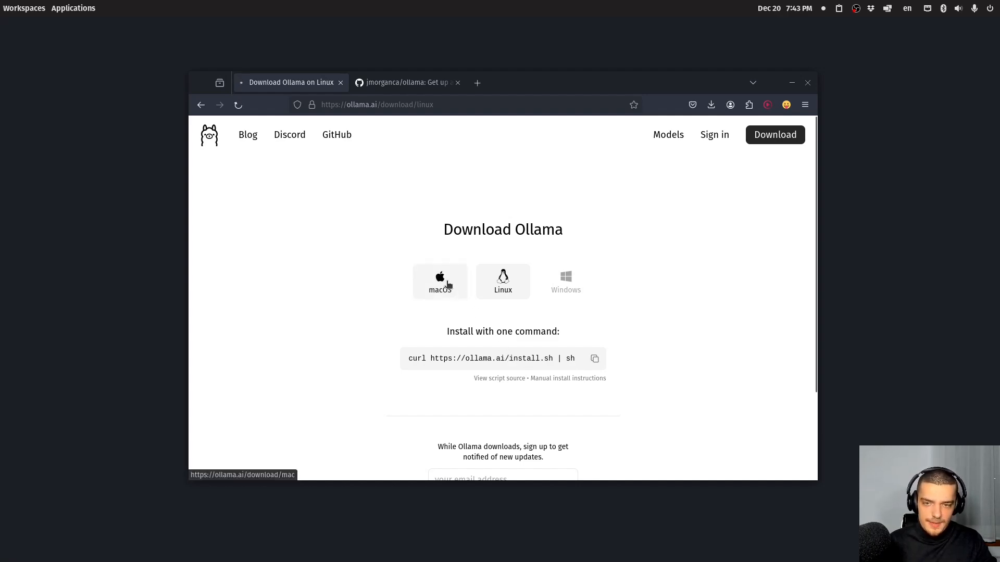
Compare the macOS and Linux download options, then return to the Ollama GitHub repository
{"action": "left_click", "coordinate": [440, 282]}
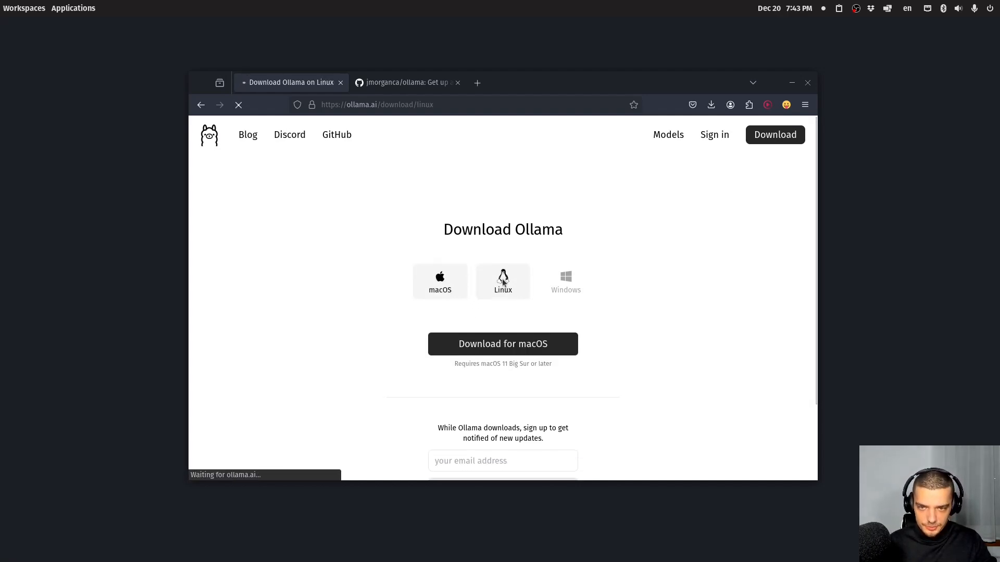
{"action": "left_click", "coordinate": [502, 281]}
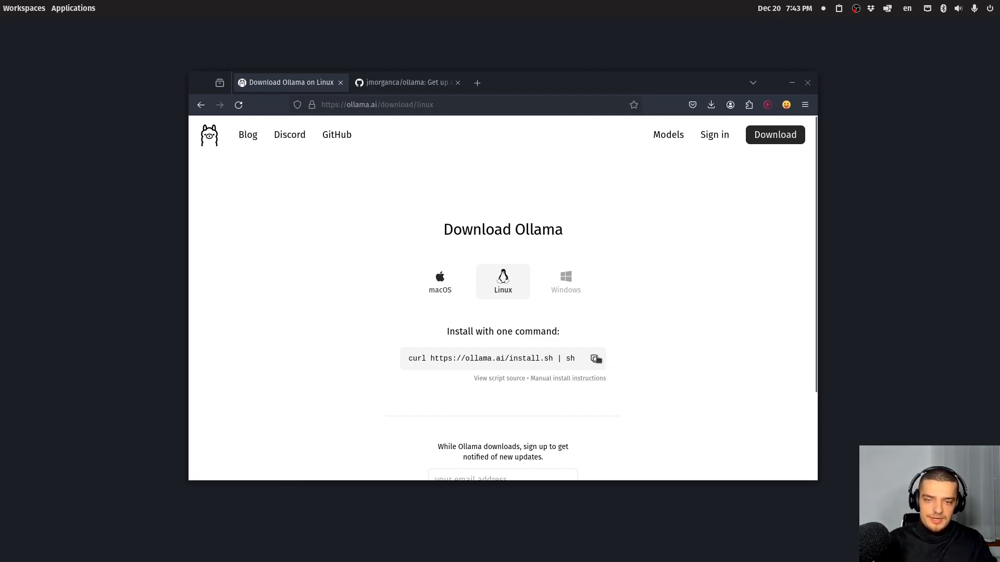
{"action": "mouse_move", "coordinate": [654, 328]}
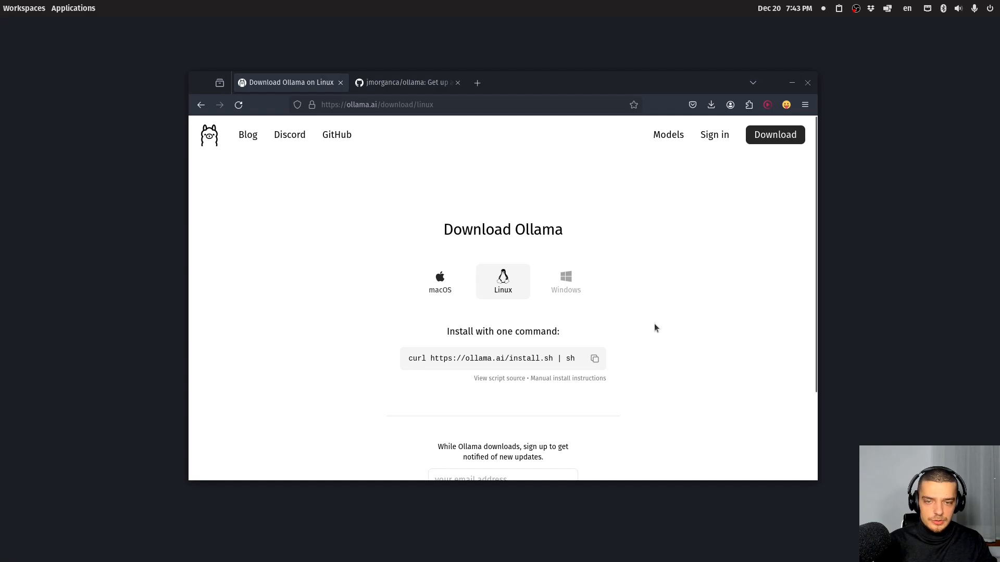
{"action": "mouse_move", "coordinate": [630, 295]}
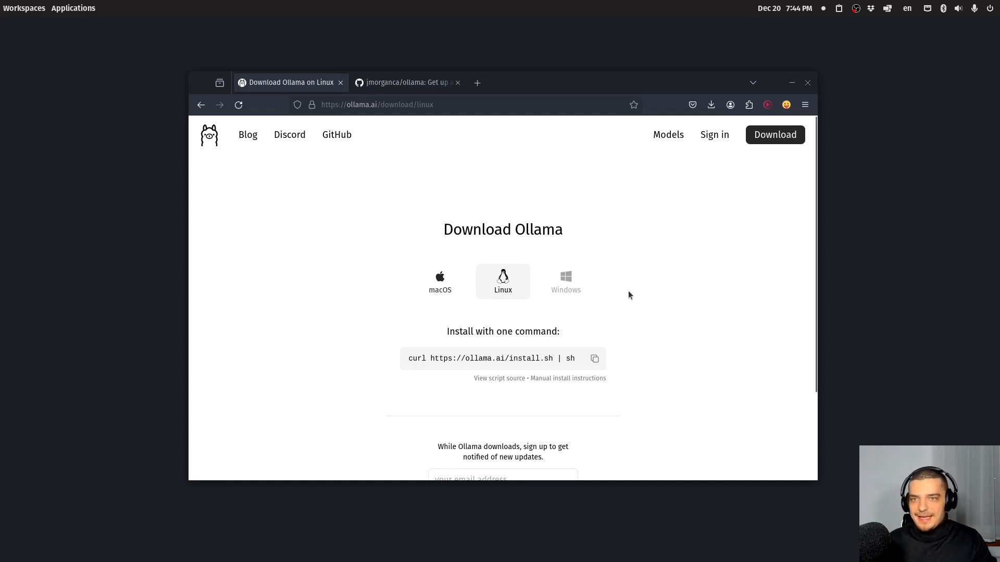
{"action": "left_click", "coordinate": [407, 82]}
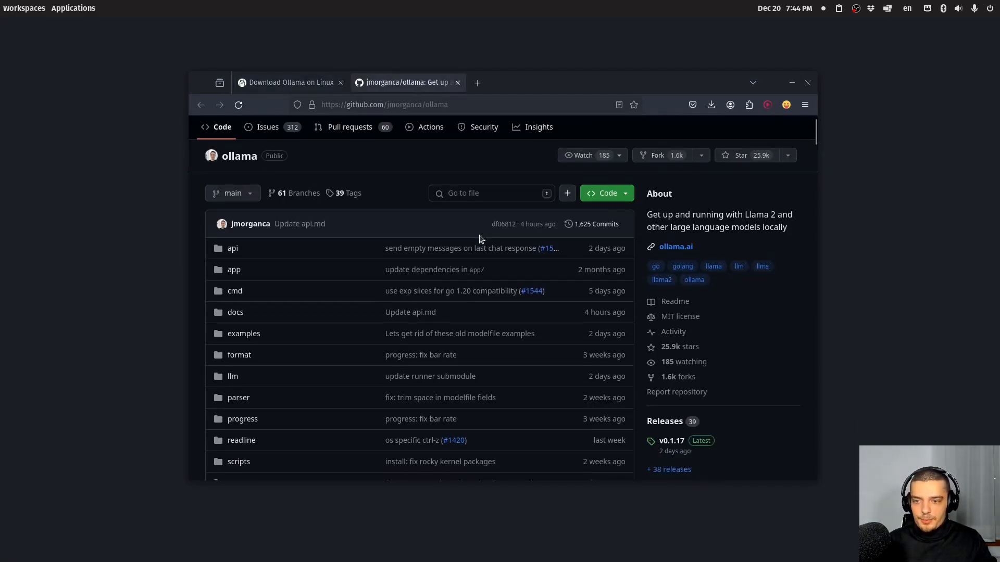
Review the README's example model table and follow its ollama.ai/library link
{"action": "scroll", "scroll_direction": "down", "scroll_amount": 3}
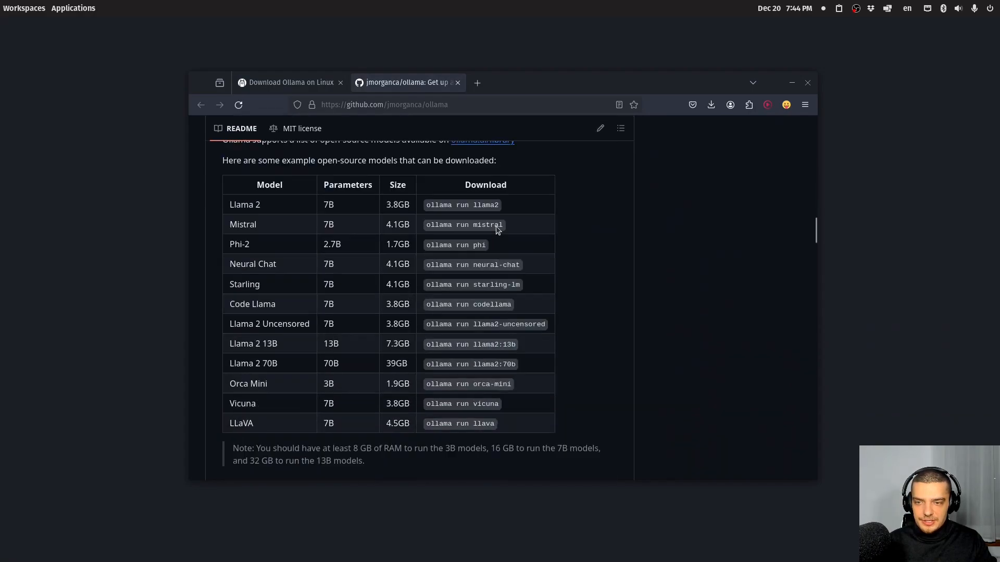
{"action": "scroll", "scroll_direction": "down", "scroll_amount": 3}
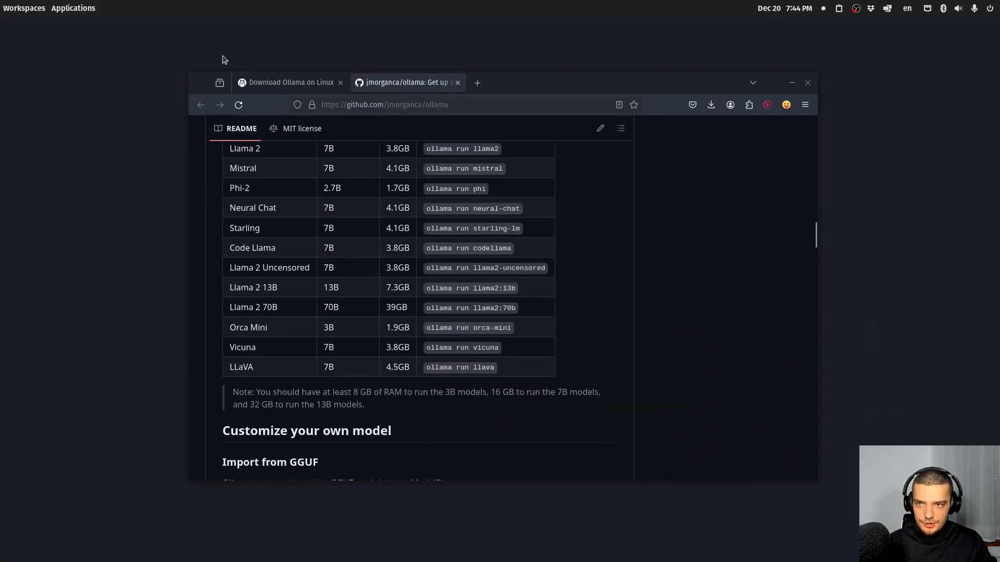
{"action": "scroll", "scroll_direction": "up", "scroll_amount": 3}
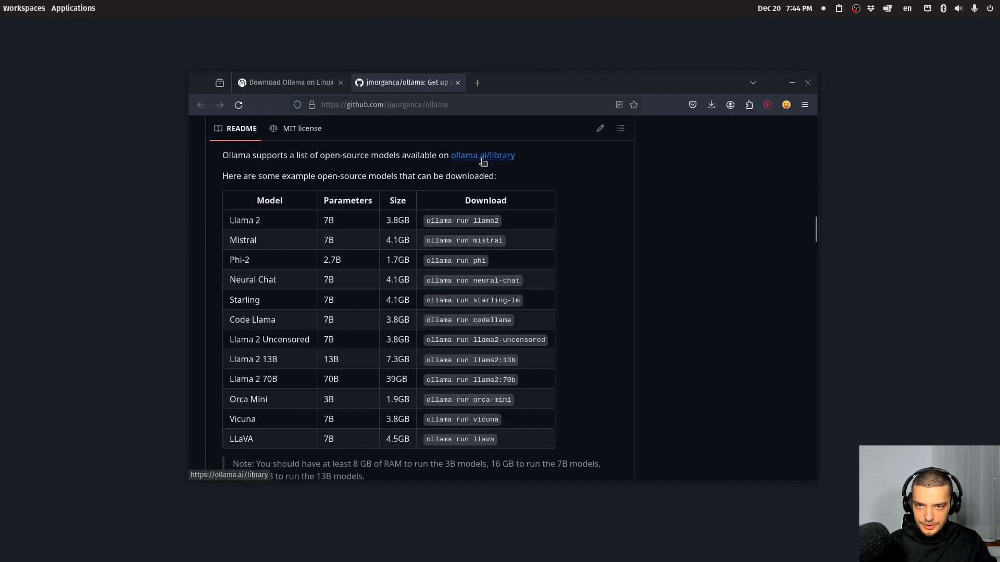
{"action": "left_click", "coordinate": [482, 156]}
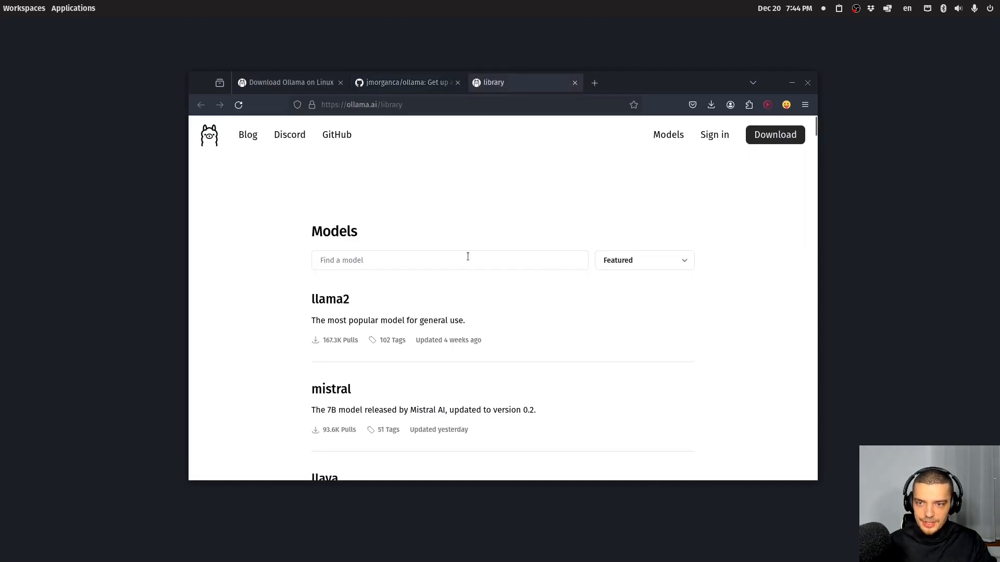
Scroll the model library list, then return to the GitHub table showing Llama 2 70B at 39GB
{"action": "scroll", "scroll_direction": "down", "scroll_amount": 3}
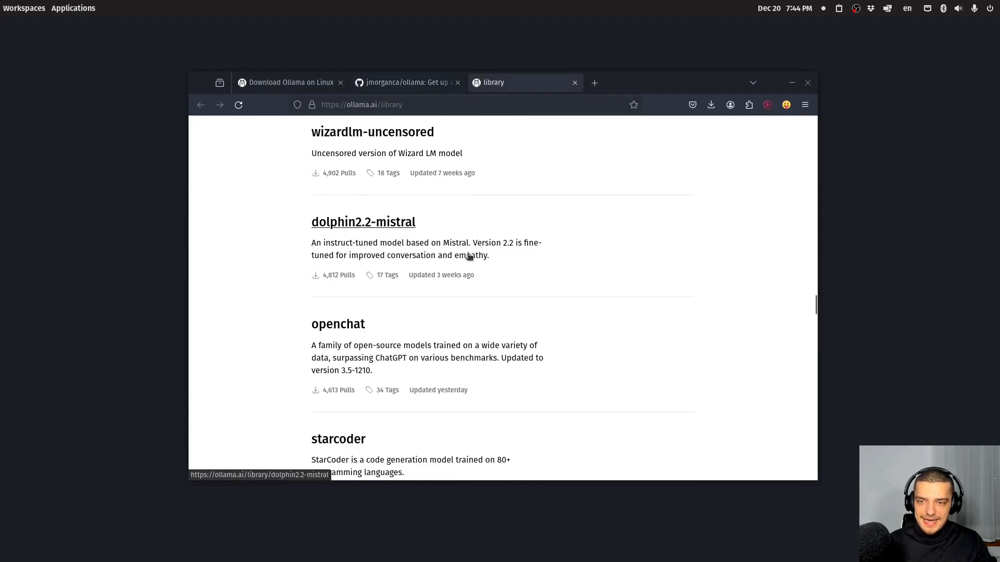
{"action": "left_click", "coordinate": [406, 82]}
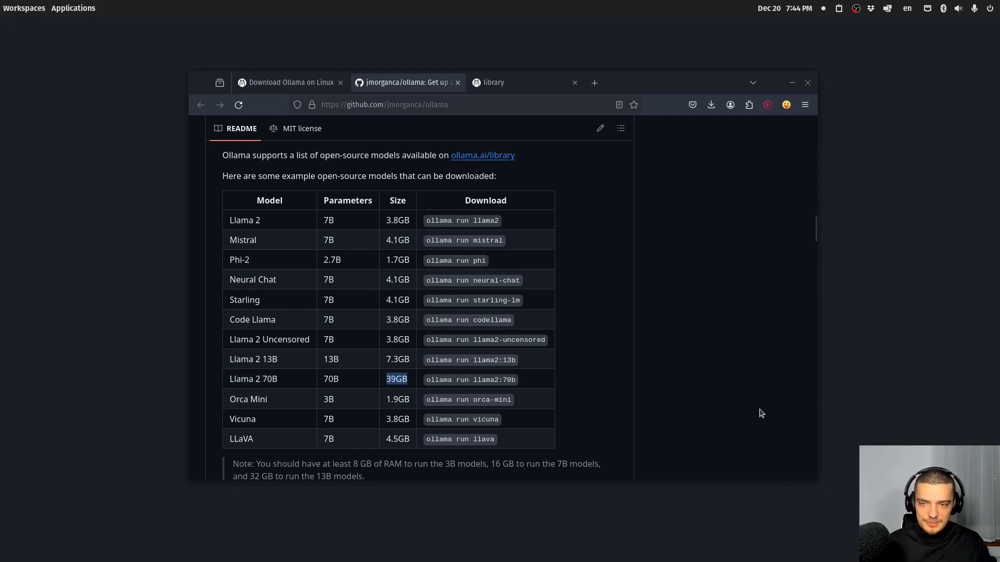
{"action": "mouse_move", "coordinate": [605, 336]}
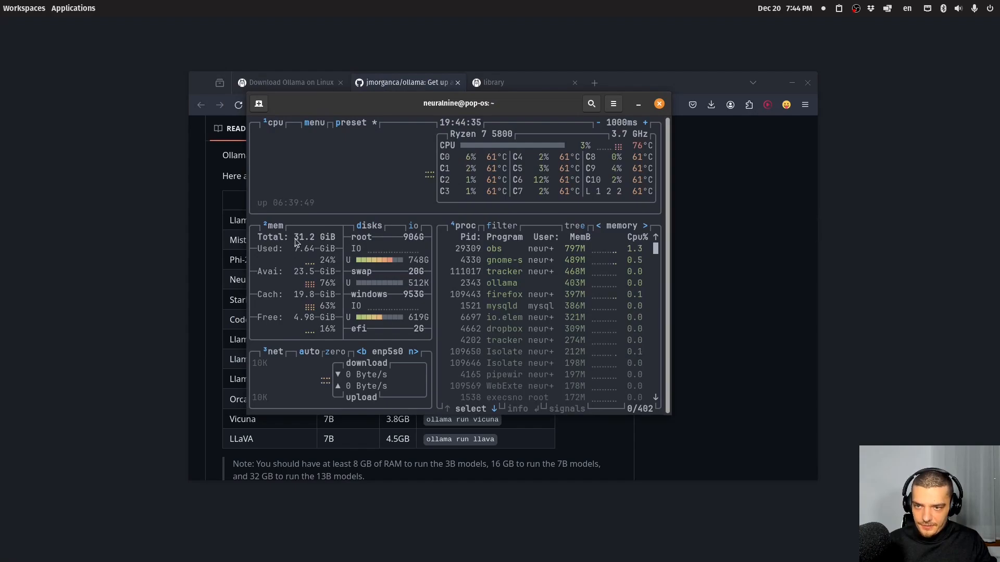
{"action": "mouse_move", "coordinate": [654, 97]}
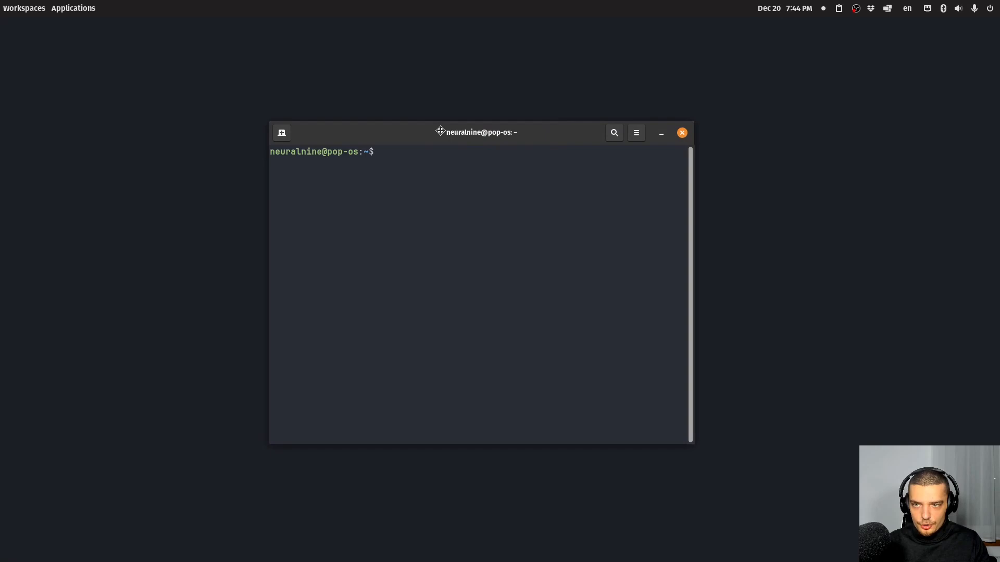
Start a chat with llama2 via 'ollama run llama2', correcting a mistyped 'serve'
{"action": "type", "text": "ol"}
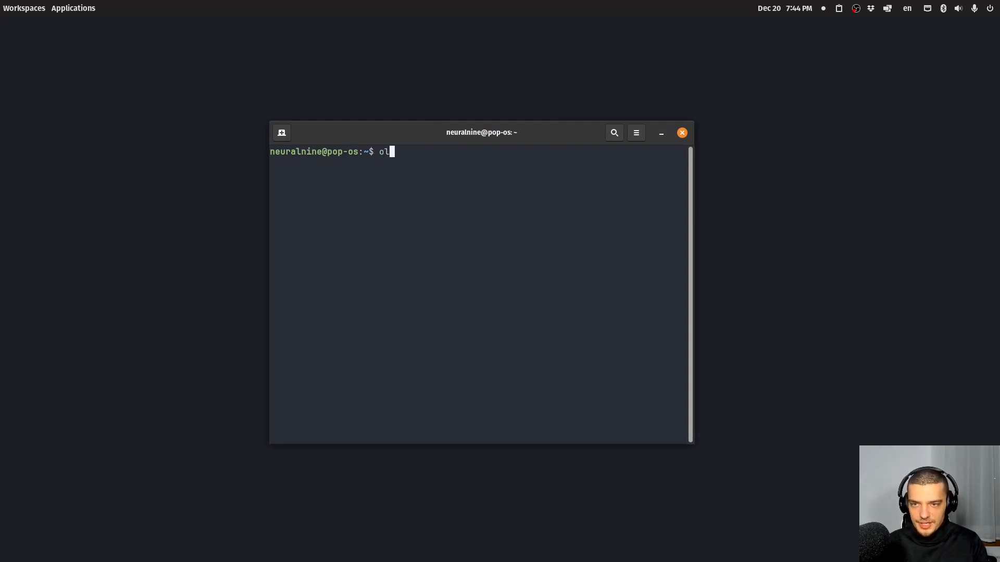
{"action": "type", "text": "lama serve"}
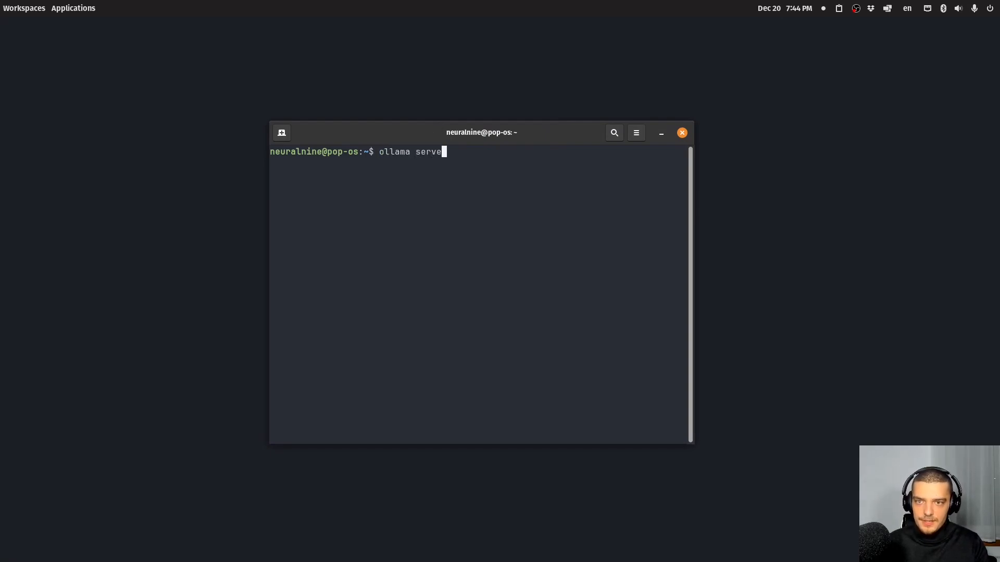
{"action": "key", "text": "BackSpace"}
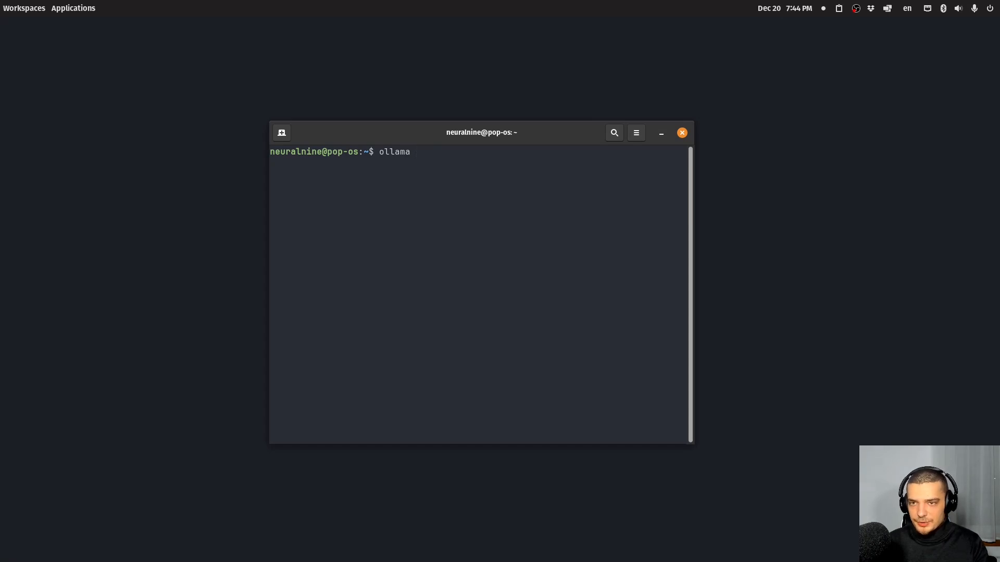
{"action": "type", "text": "run"}
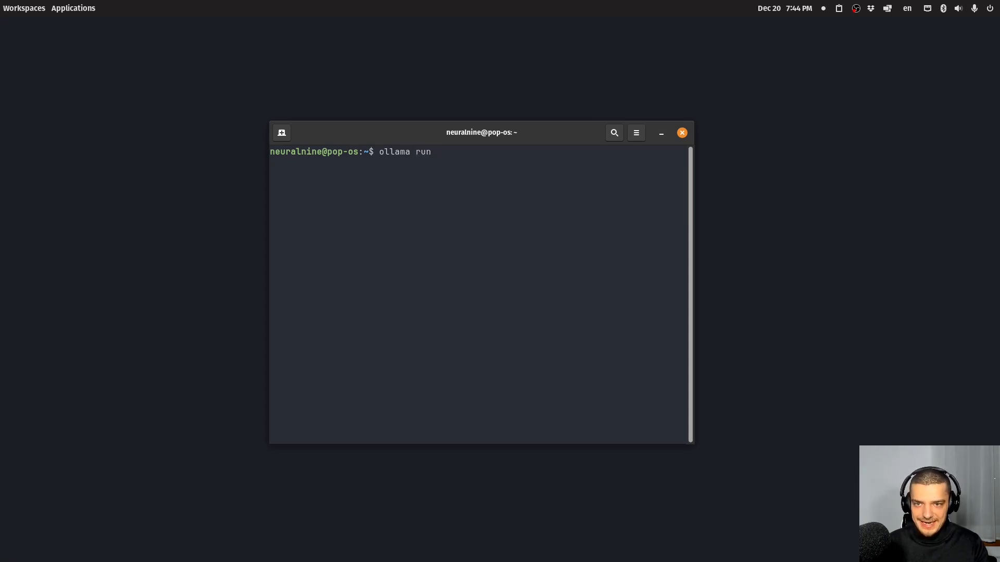
{"action": "type", "text": "l"}
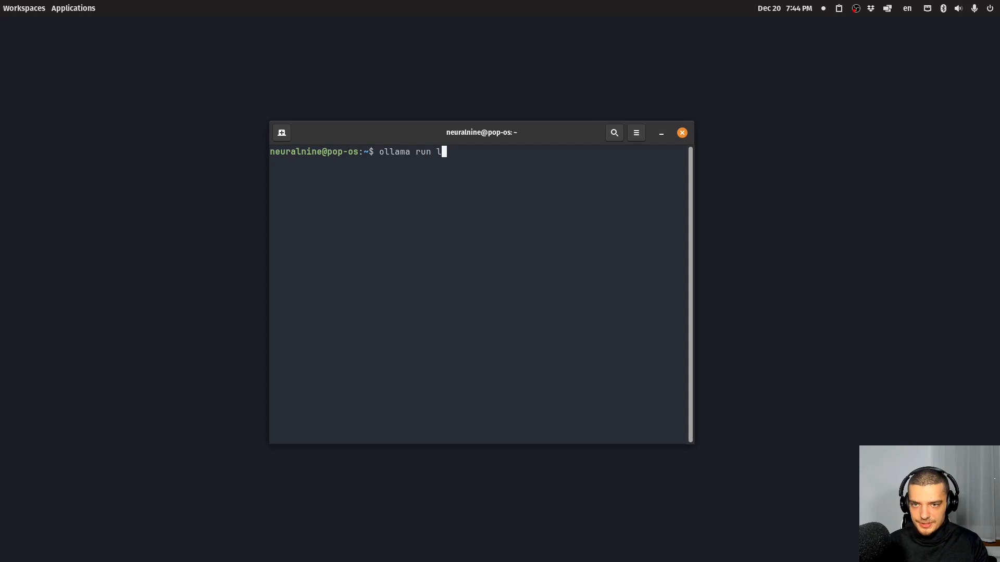
{"action": "key", "text": "Return"}
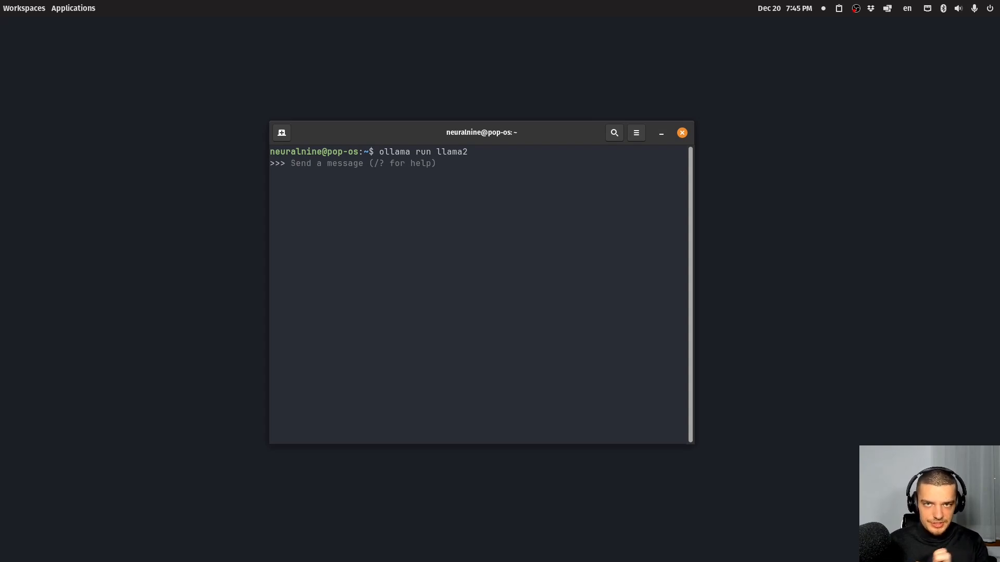
Ask llama2 'what is youtube' and read through its explanation
{"action": "left_click", "coordinate": [292, 163]}
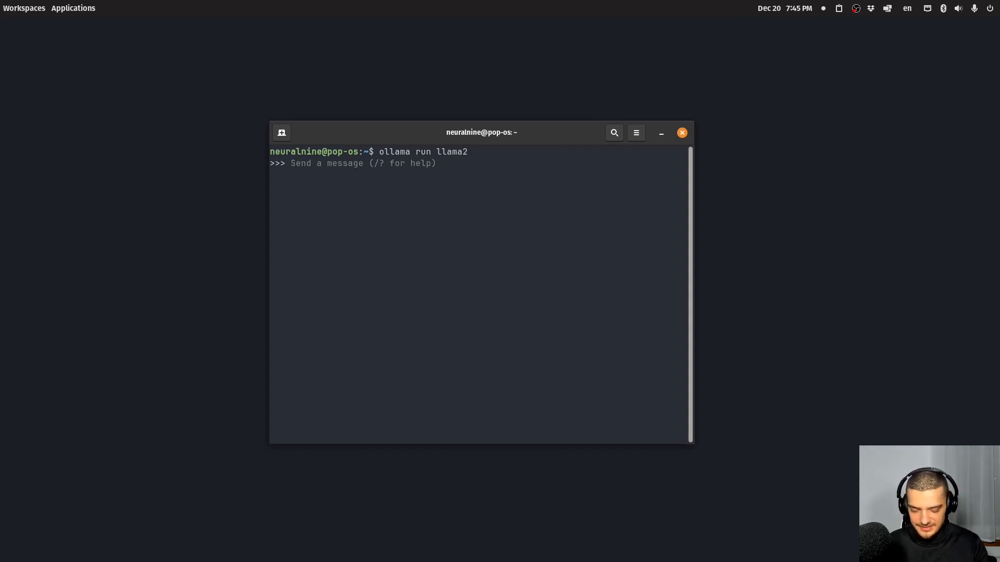
{"action": "type", "text": "what is youtu"}
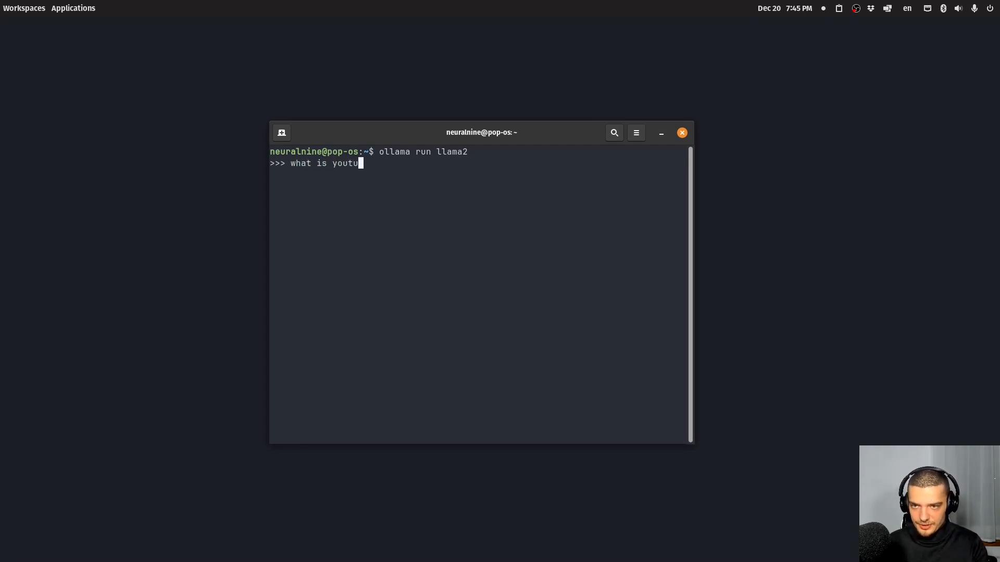
{"action": "key", "text": "Return"}
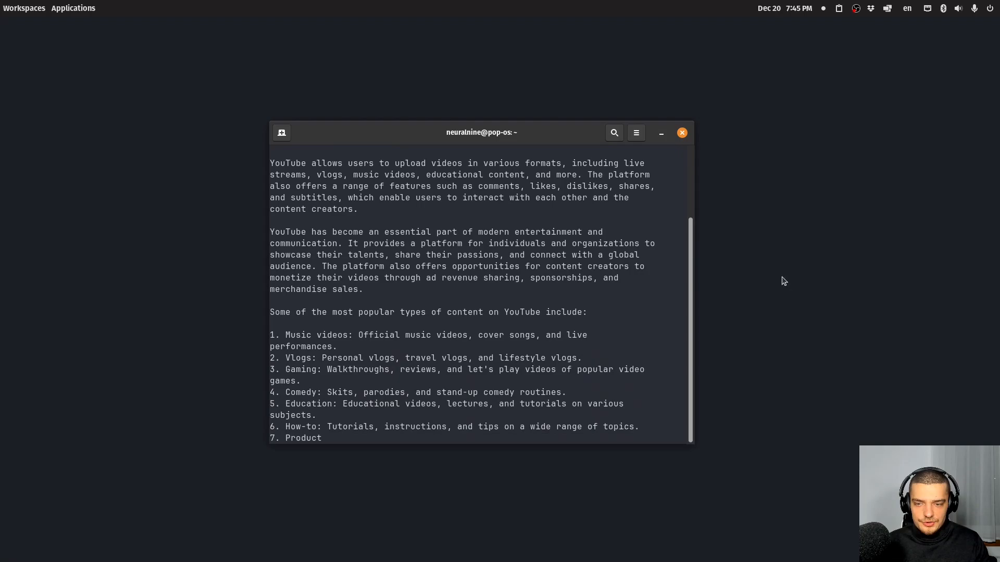
{"action": "scroll", "scroll_direction": "down", "scroll_amount": 3}
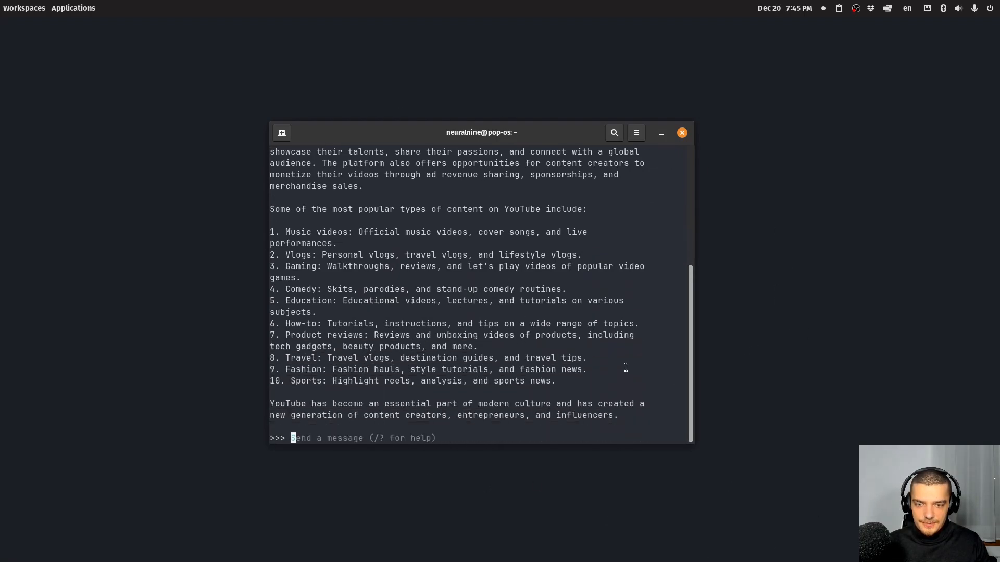
{"action": "mouse_move", "coordinate": [702, 363]}
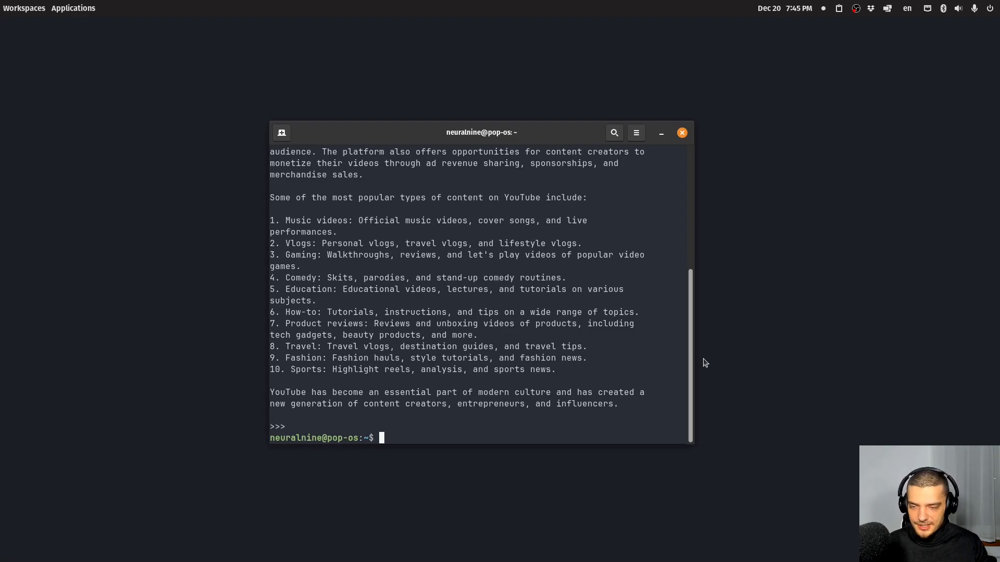
Start a chat with the mistral model via 'ollama run mistral'
{"action": "type", "text": "ollama run m"}
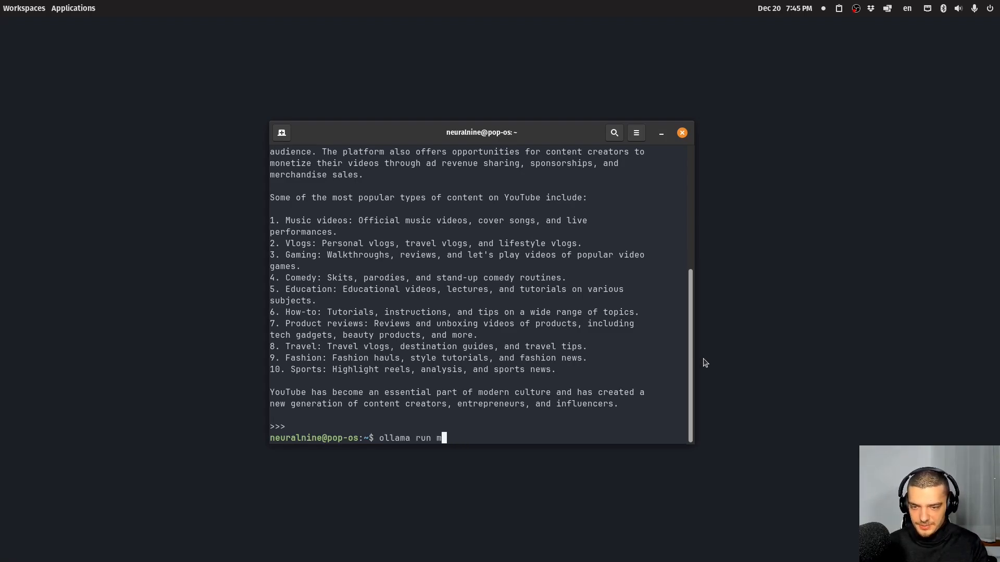
{"action": "type", "text": "istral"}
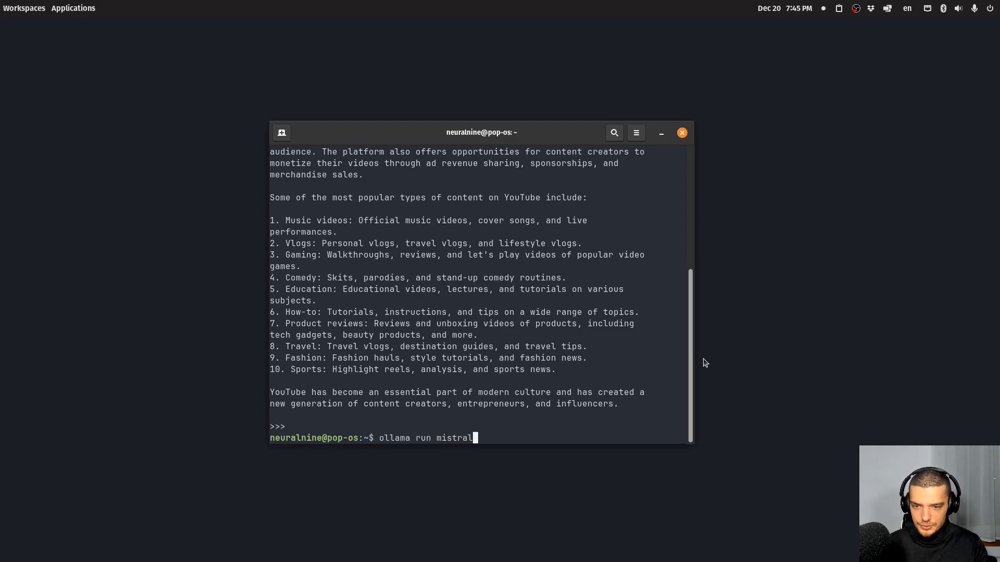
{"action": "key", "text": "Return"}
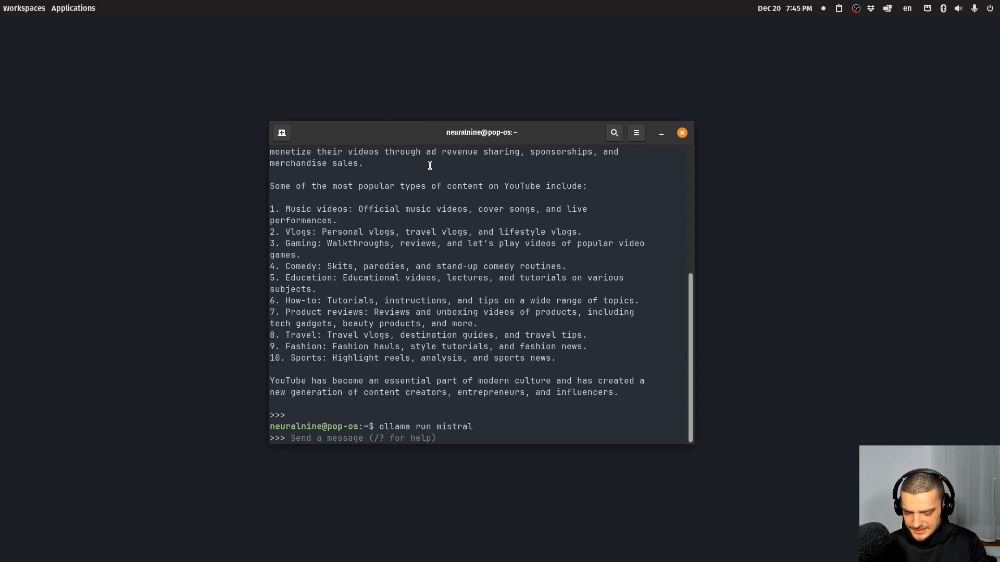
Ask mistral what YouTube is in one brief sentence, then follow up with 'who owns it?'
{"action": "type", "text": "what is you"}
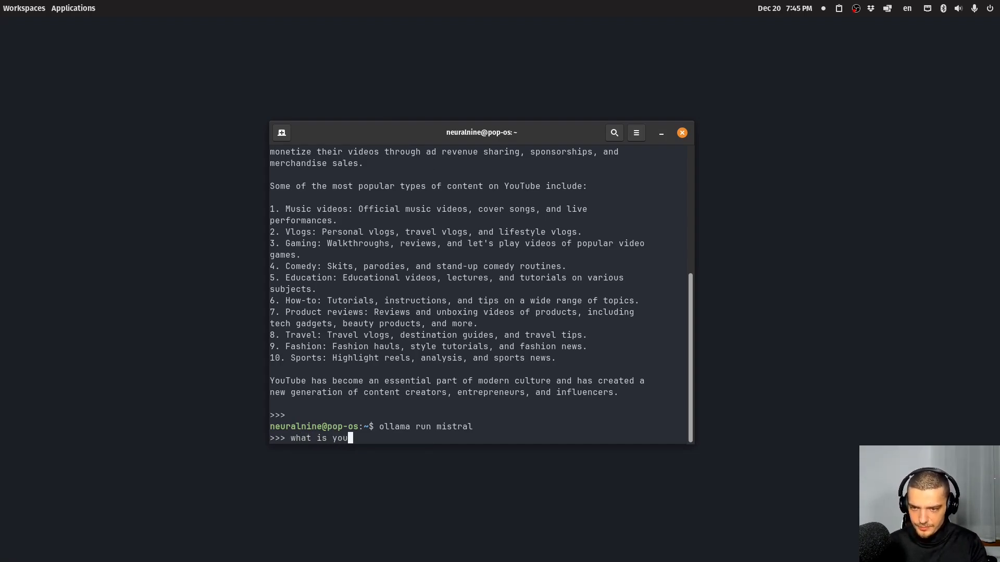
{"action": "type", "text": "tube. Explain"}
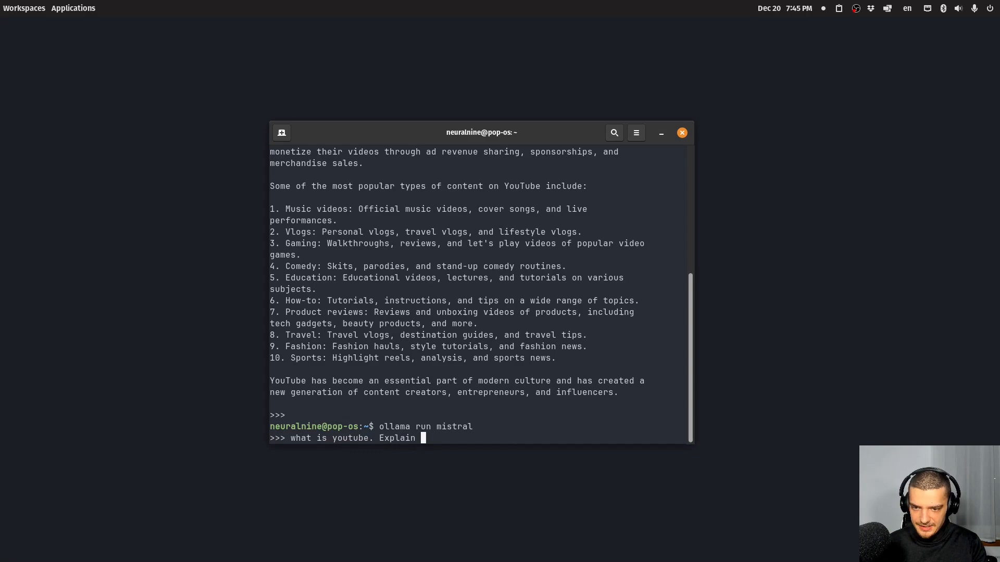
{"action": "type", "text": "in one brief sentence"}
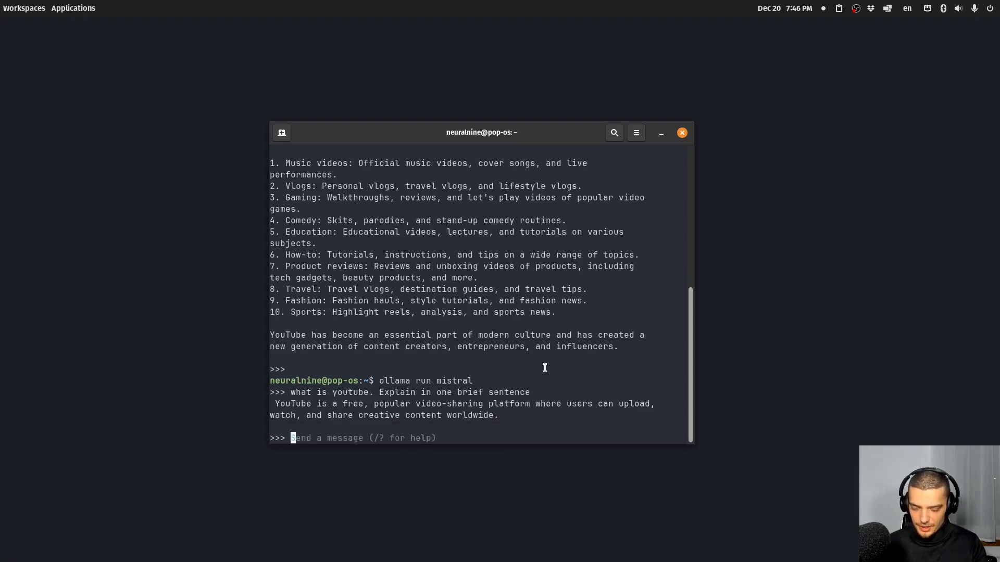
{"action": "type", "text": "who owns it"}
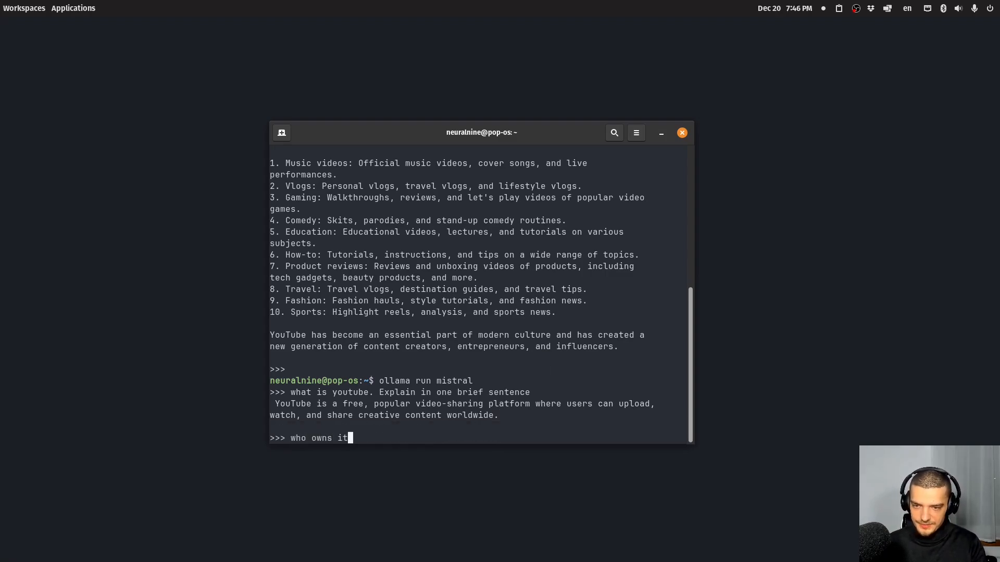
{"action": "key", "text": "Return"}
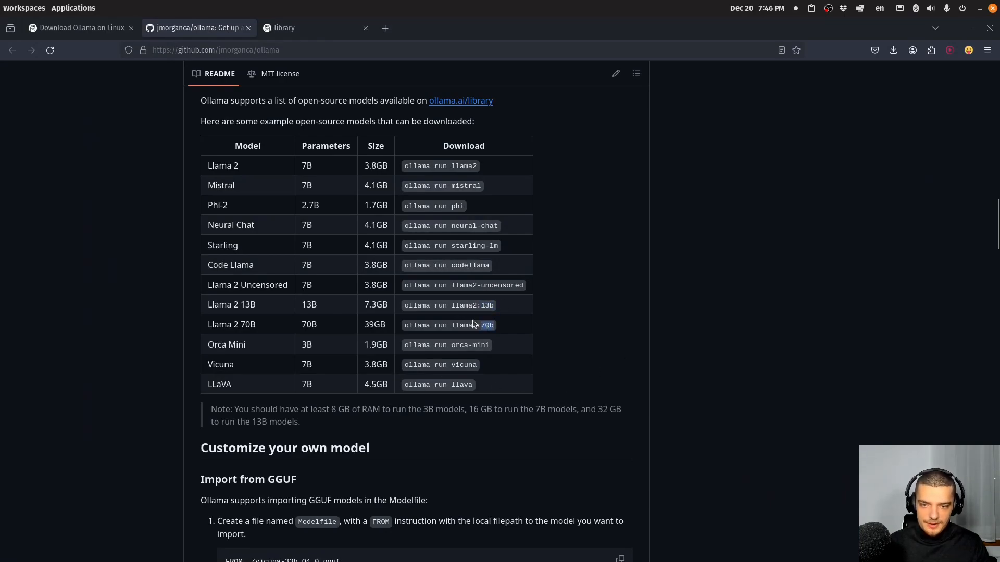
Browse the ollama.ai library list past codellama and dolphin-mixtral down to llama2-uncensored
{"action": "left_click", "coordinate": [283, 27]}
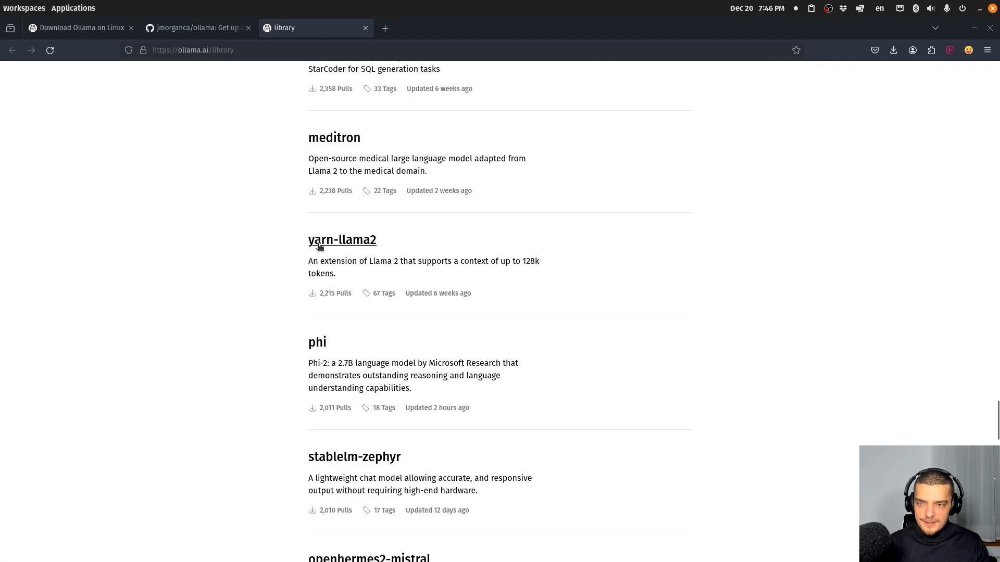
{"action": "scroll", "scroll_direction": "down", "scroll_amount": 3}
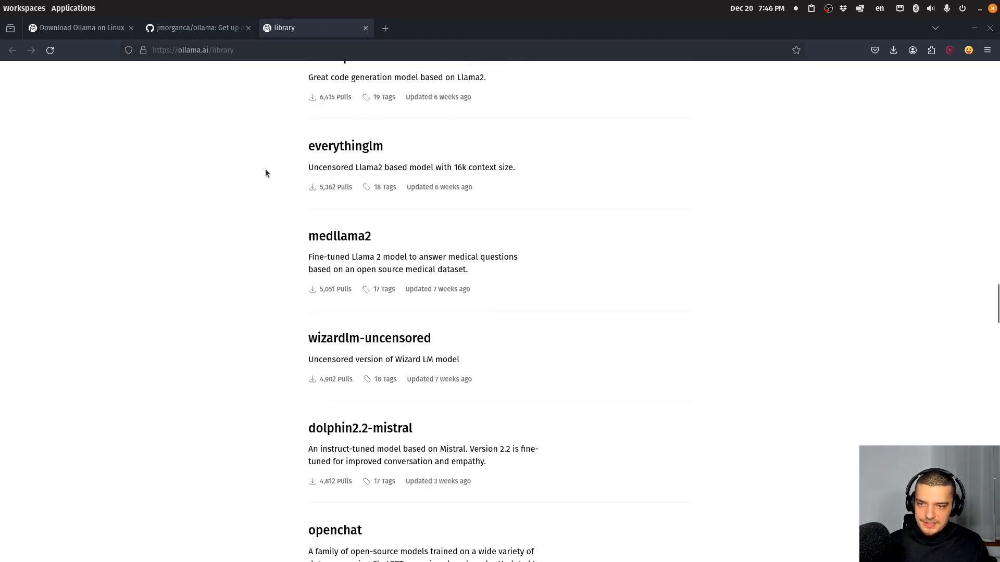
{"action": "scroll", "scroll_direction": "down", "scroll_amount": 3}
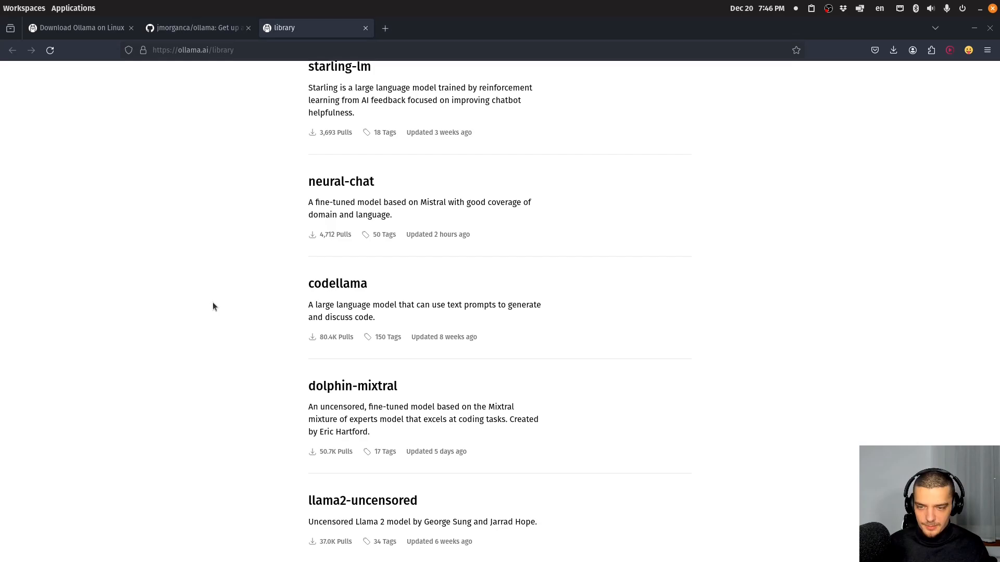
{"action": "mouse_move", "coordinate": [224, 304]}
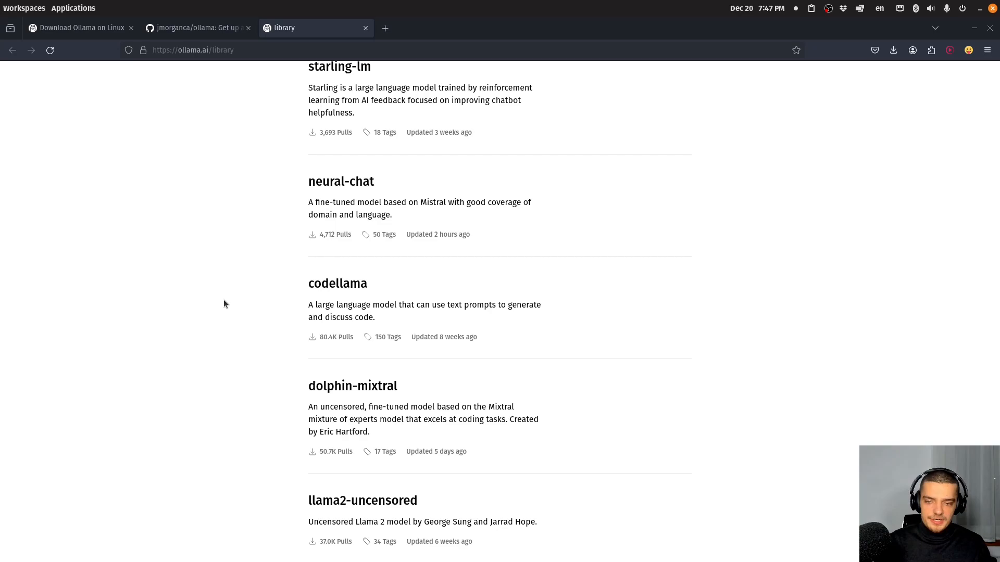
{"action": "mouse_move", "coordinate": [234, 331]}
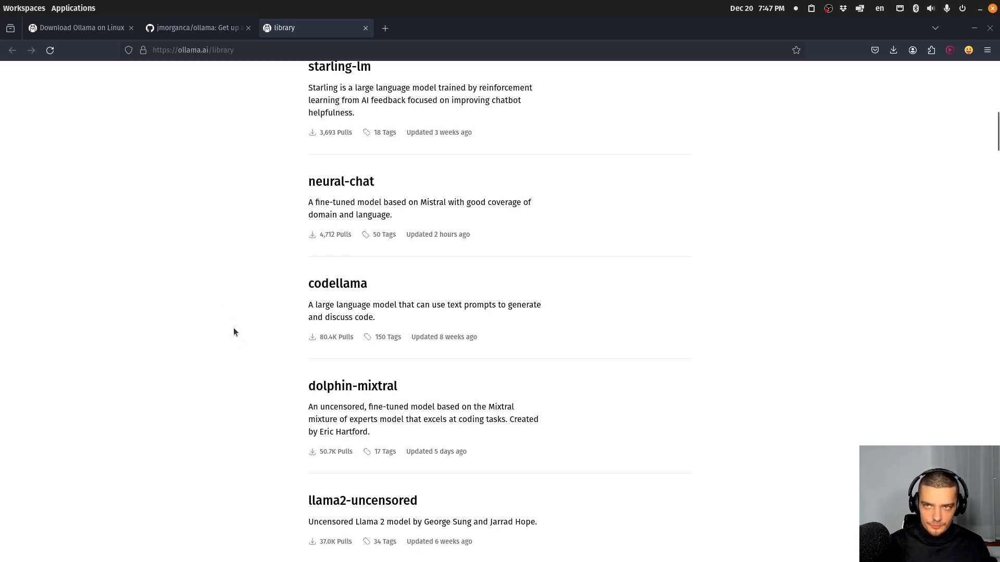
{"action": "mouse_move", "coordinate": [296, 530]}
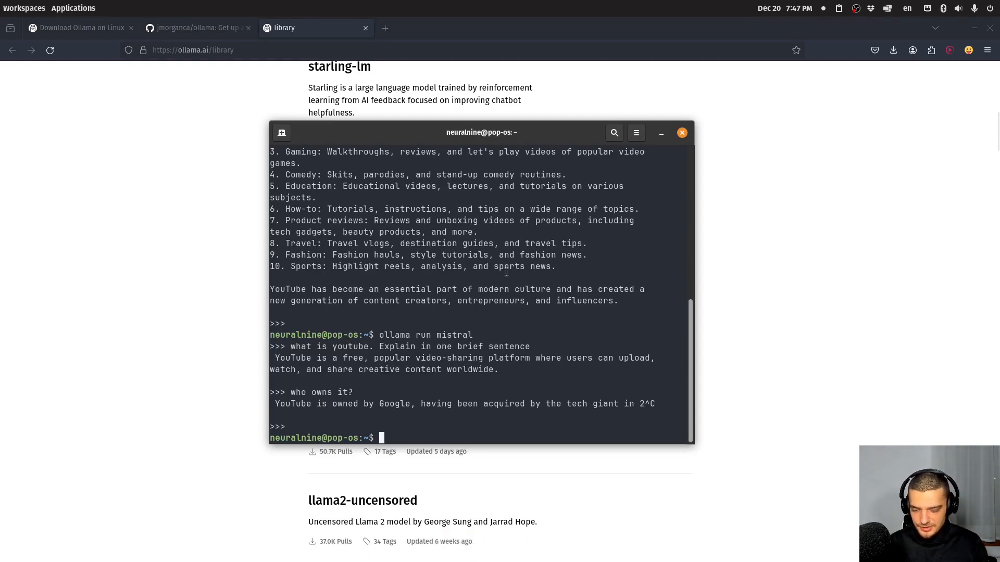
Launch the llama2-uncensored model with 'ollama run llama2-uncensored'
{"action": "type", "text": "ollama run l"}
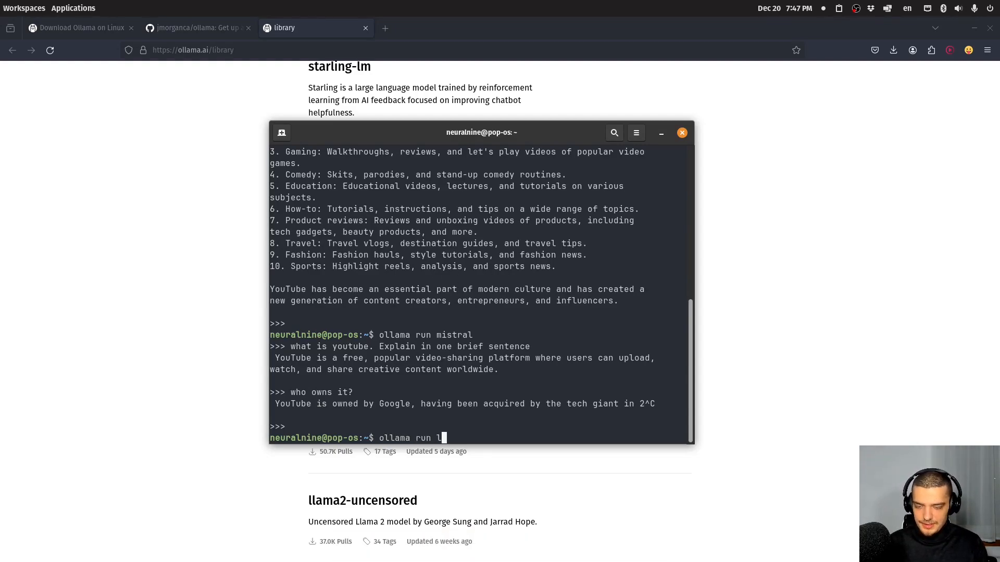
{"action": "type", "text": "lama2-"}
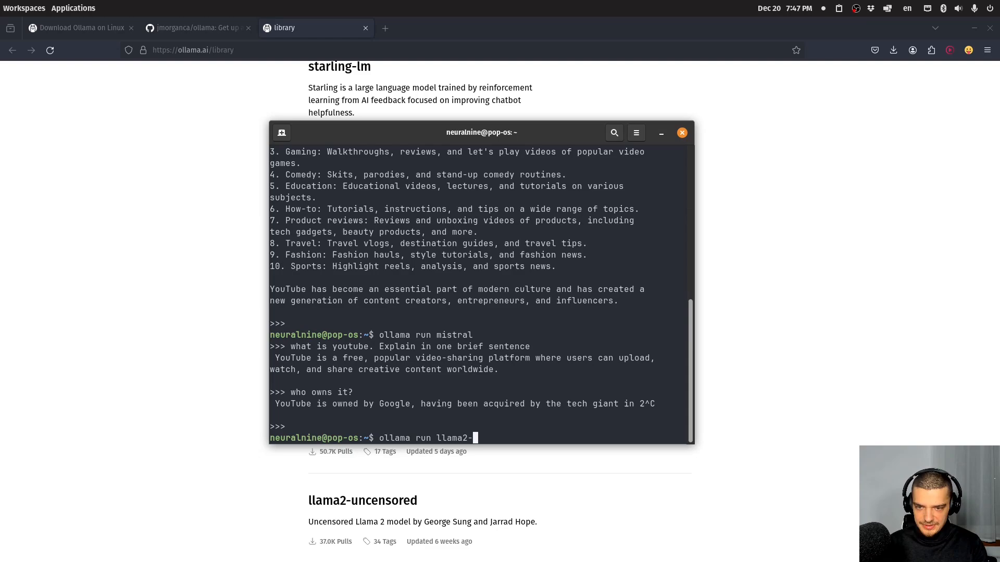
{"action": "type", "text": "uncensore"}
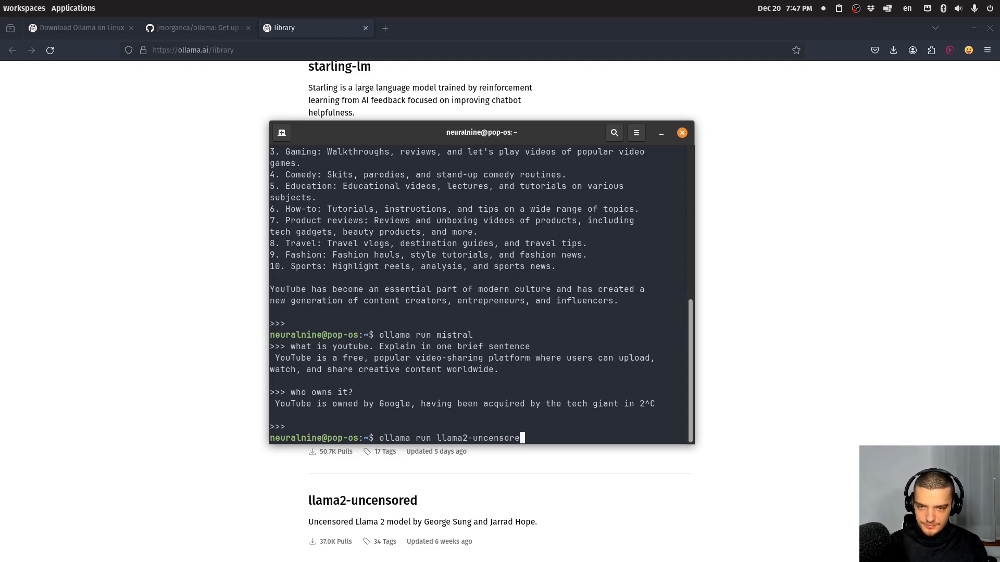
{"action": "key", "text": "Return"}
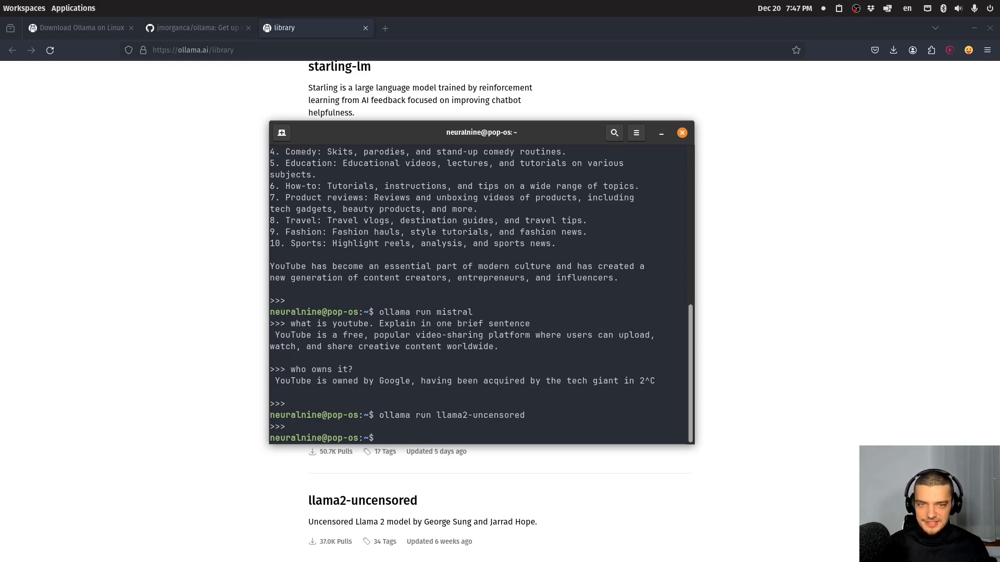
Browse the library's uncensored models, briefly comparing against GitHub's example models table
{"action": "left_click", "coordinate": [682, 133]}
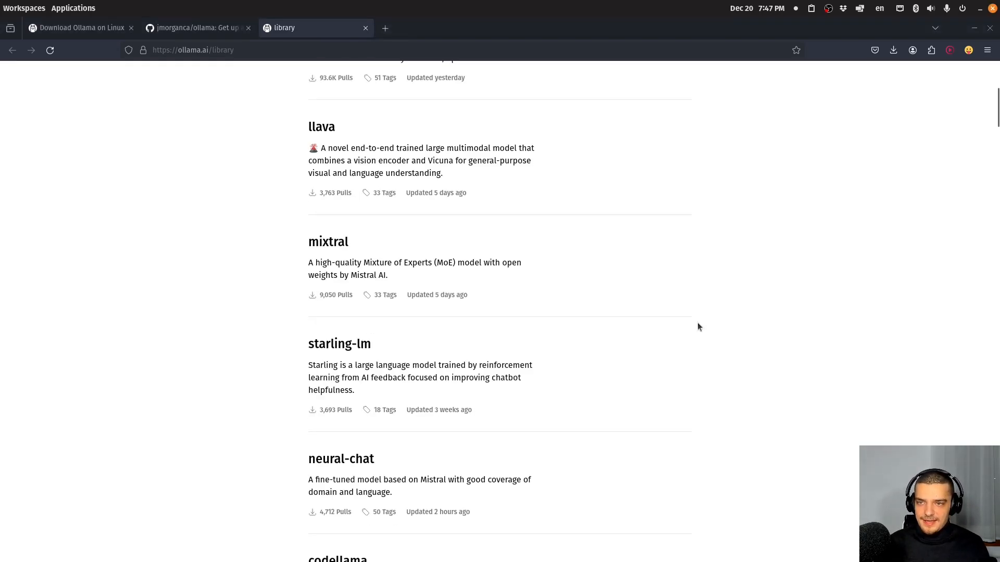
{"action": "scroll", "scroll_direction": "down", "scroll_amount": 3}
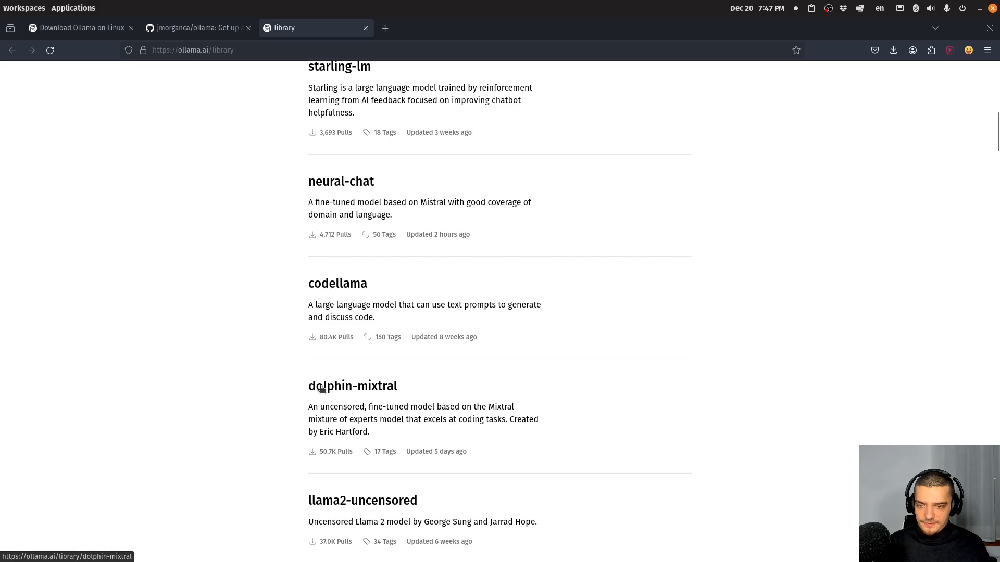
{"action": "mouse_move", "coordinate": [163, 78]}
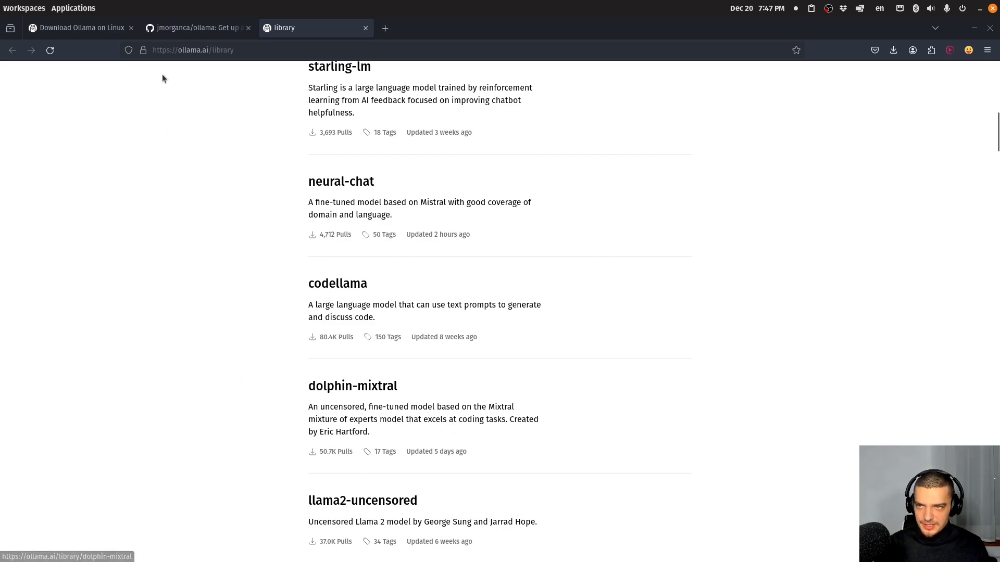
{"action": "scroll", "scroll_direction": "down", "scroll_amount": 3}
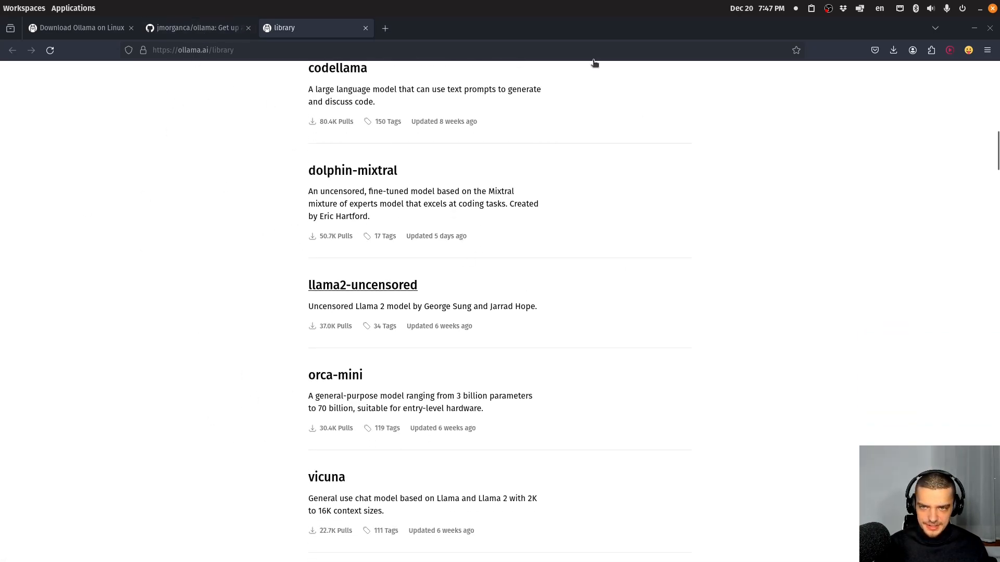
{"action": "left_click", "coordinate": [194, 27]}
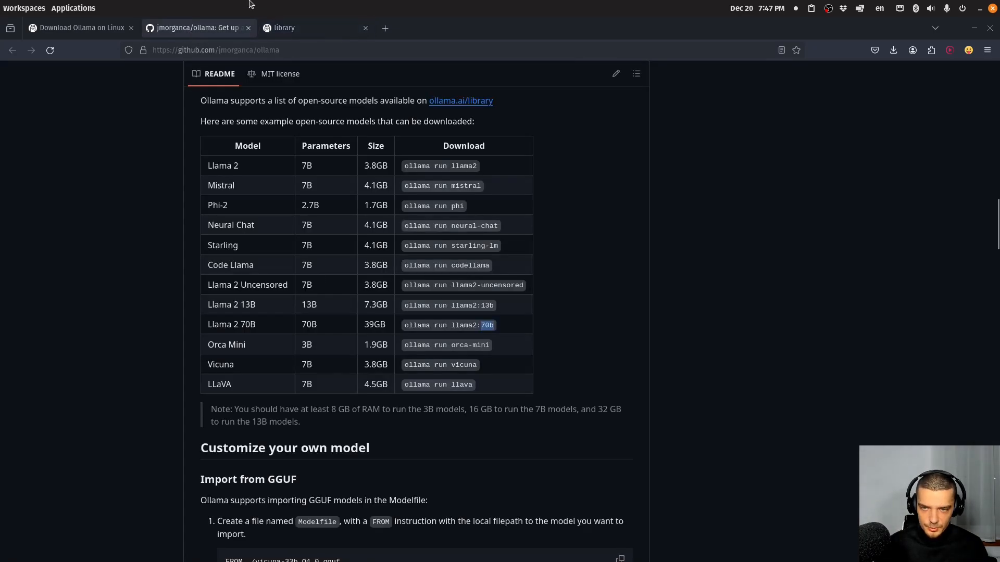
{"action": "left_click", "coordinate": [284, 27]}
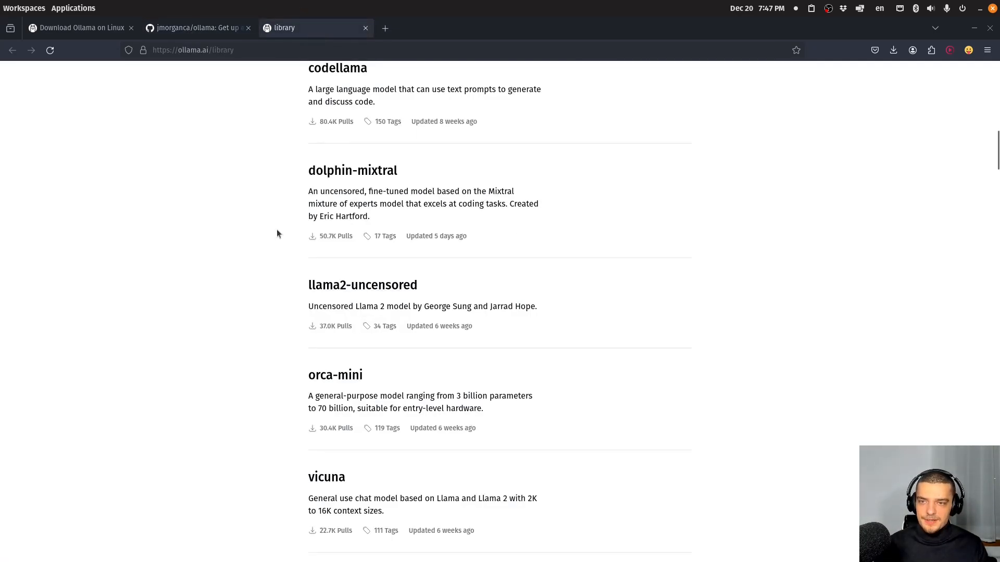
{"action": "mouse_move", "coordinate": [491, 207]}
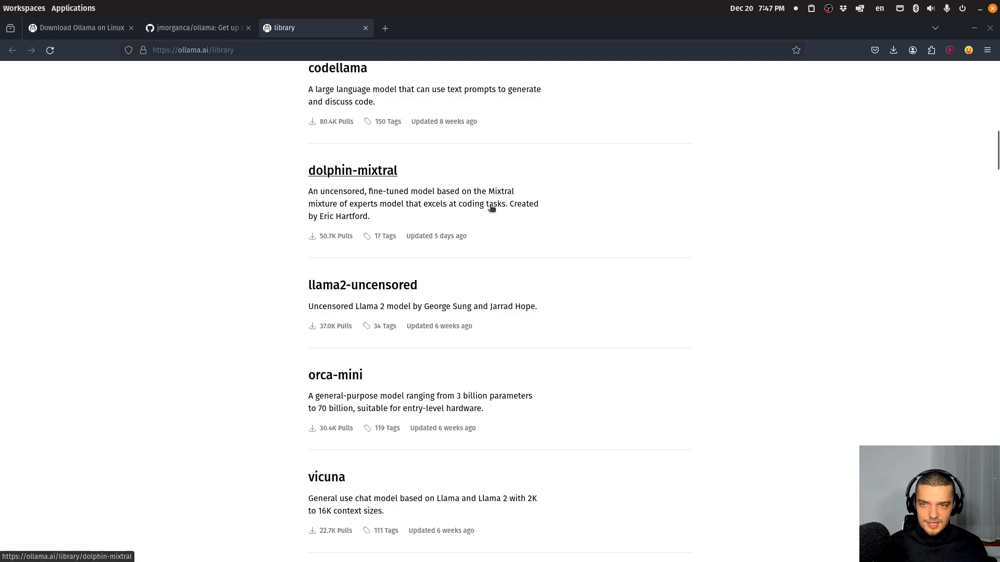
{"action": "mouse_move", "coordinate": [602, 226]}
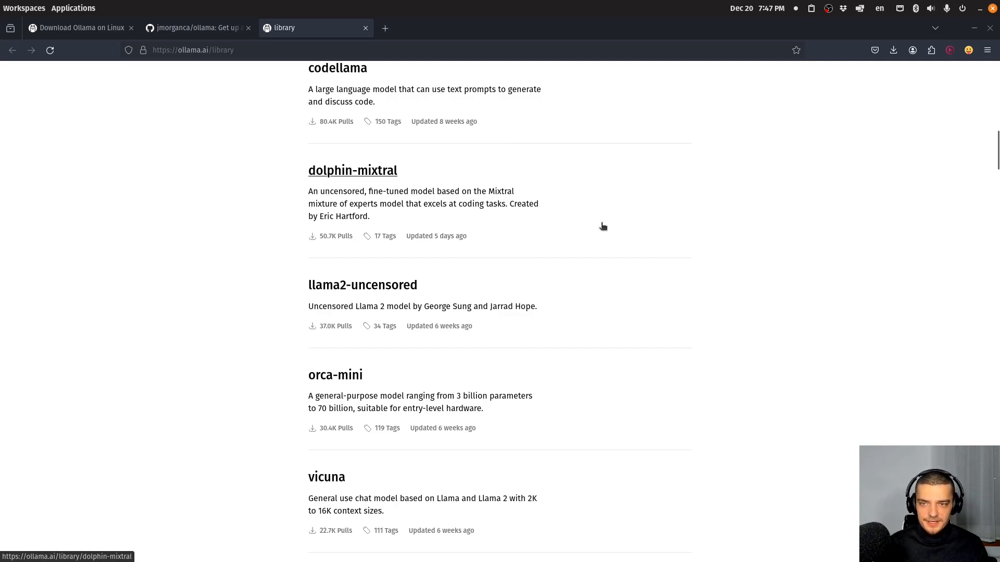
{"action": "mouse_move", "coordinate": [608, 270]}
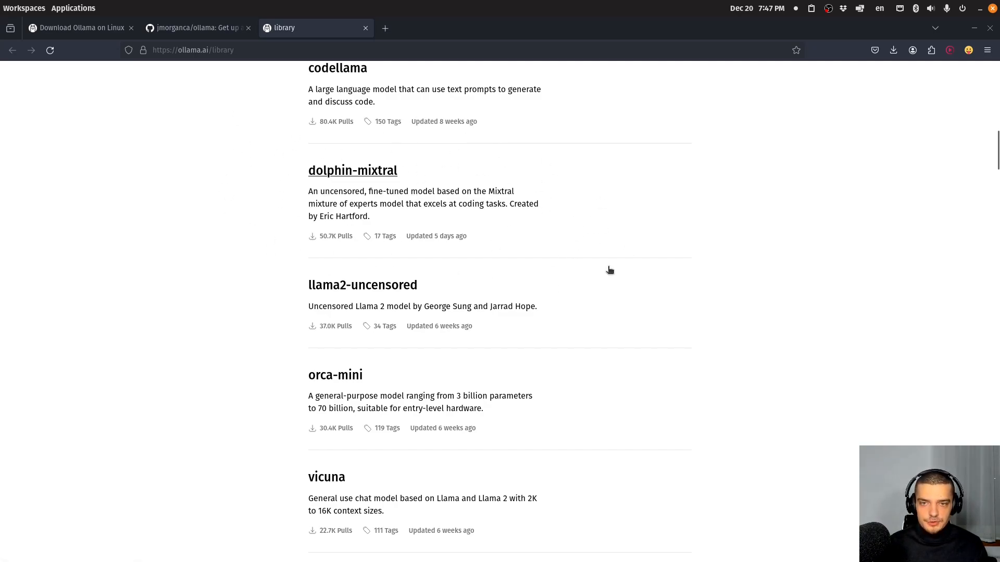
{"action": "mouse_move", "coordinate": [426, 188]}
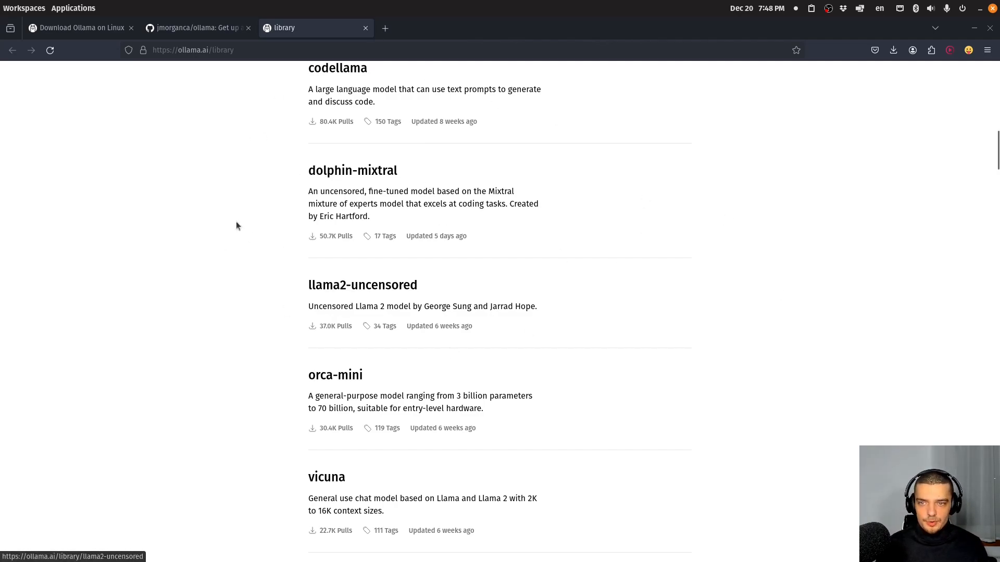
{"action": "mouse_move", "coordinate": [145, 273]}
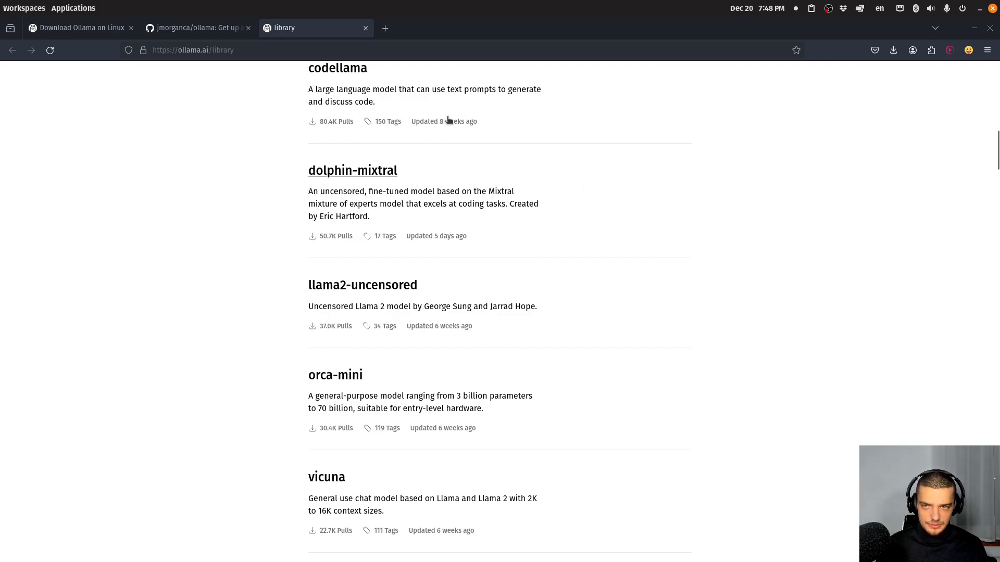
Return to the Ollama GitHub README and scroll to its Quickstart and model library sections
{"action": "scroll", "scroll_direction": "down", "scroll_amount": 3}
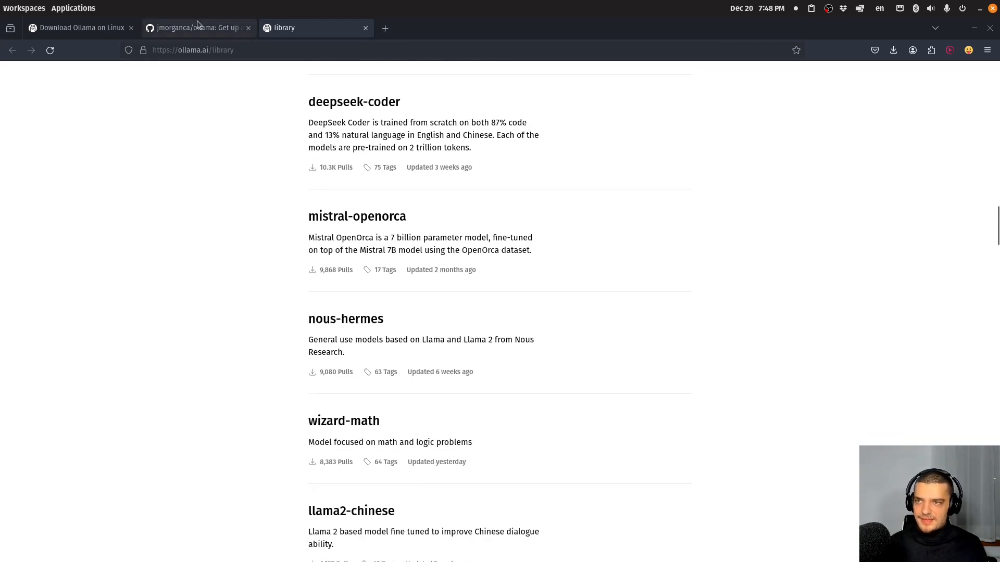
{"action": "left_click", "coordinate": [198, 27]}
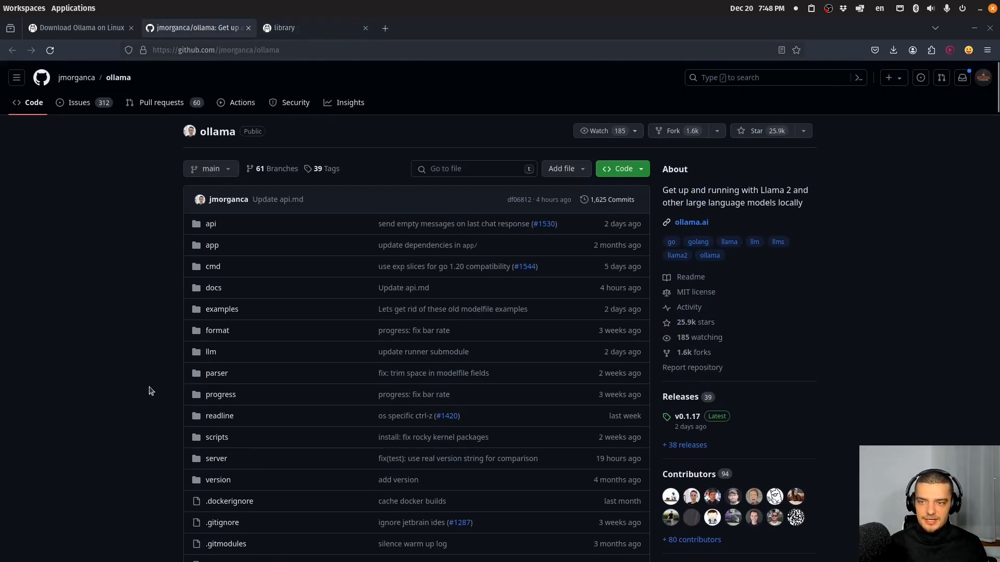
{"action": "scroll", "scroll_direction": "down", "scroll_amount": 3}
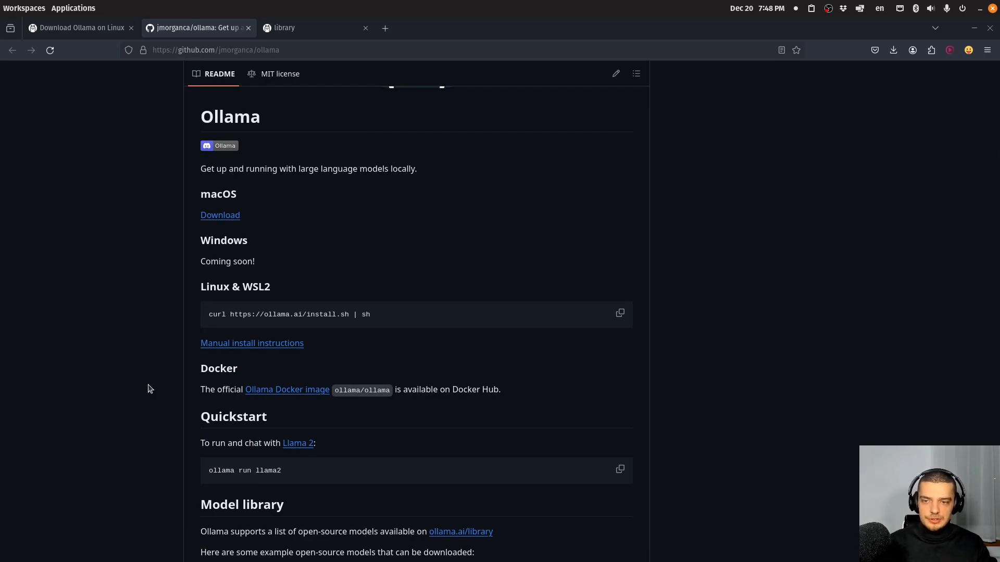
{"action": "mouse_move", "coordinate": [438, 378]}
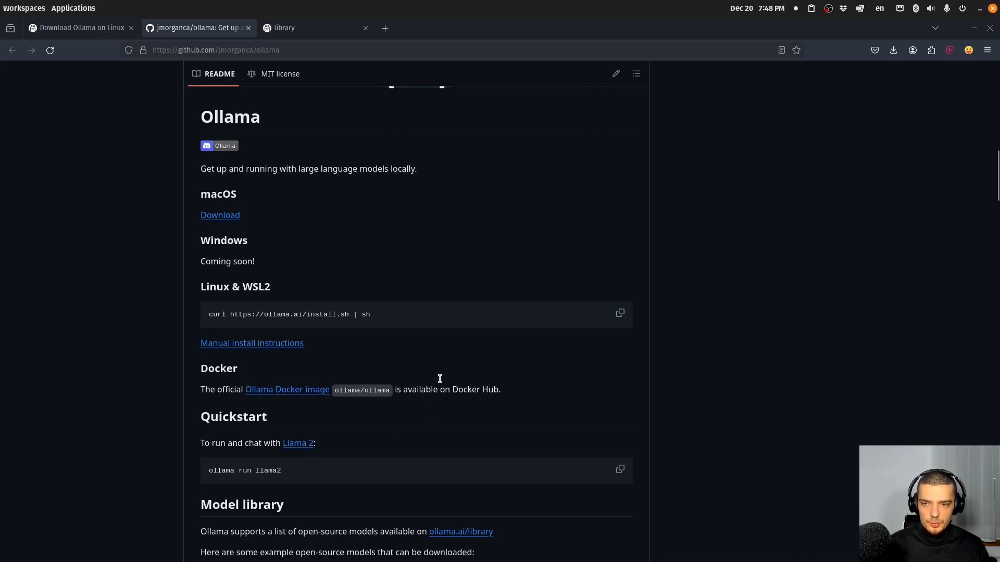
{"action": "mouse_move", "coordinate": [145, 340]}
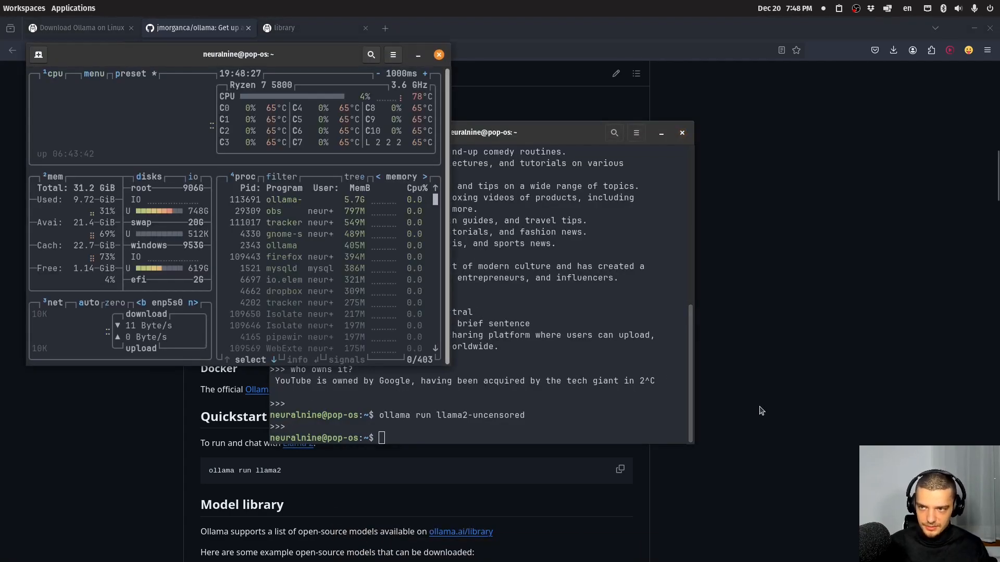
Relaunch a model with ollama run, watch btop memory climb to about 11.1 GiB, then close the chat terminal
{"action": "type", "text": "ollama"}
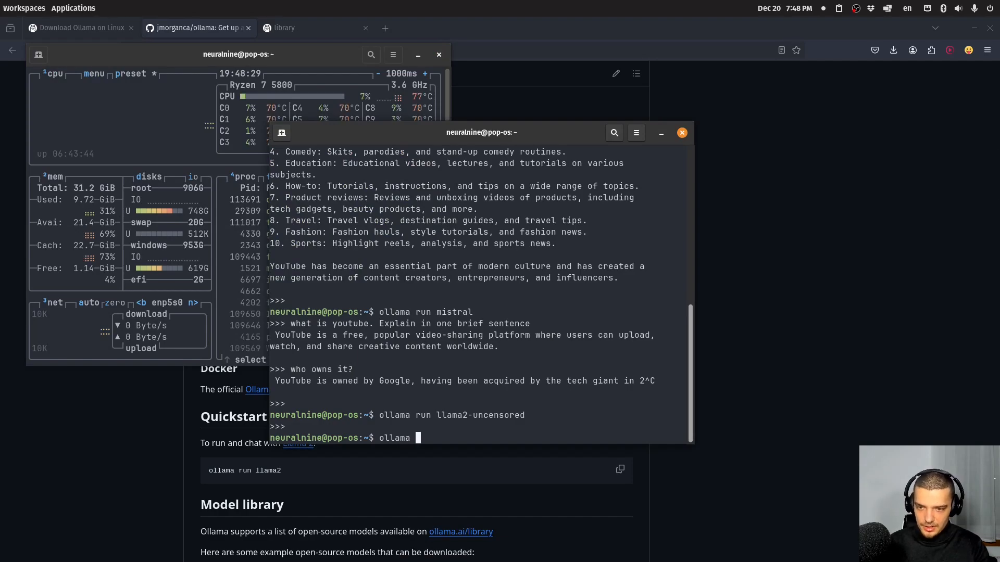
{"action": "type", "text": "run llama2"}
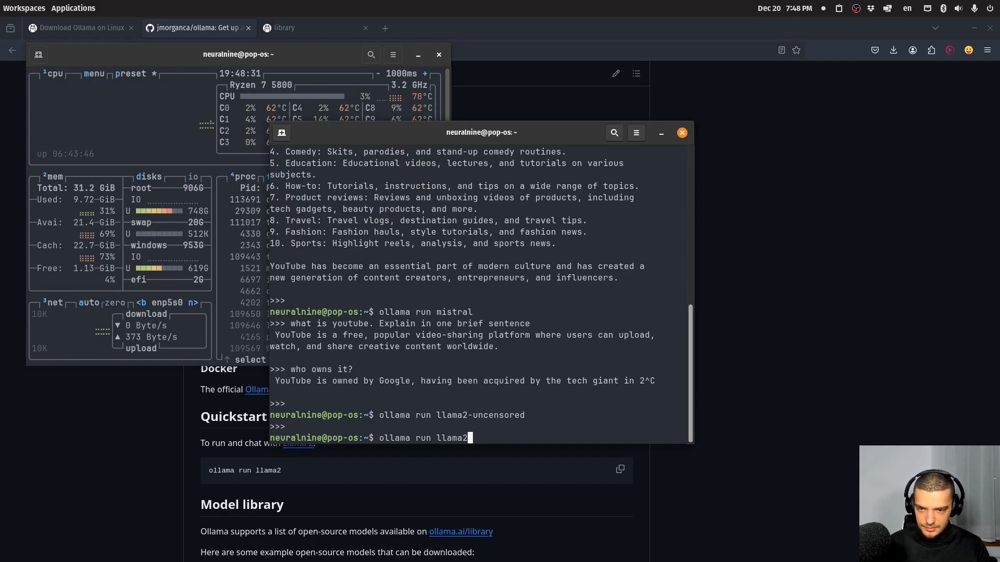
{"action": "type", "text": "mistra"}
{"action": "key", "text": "Return"}
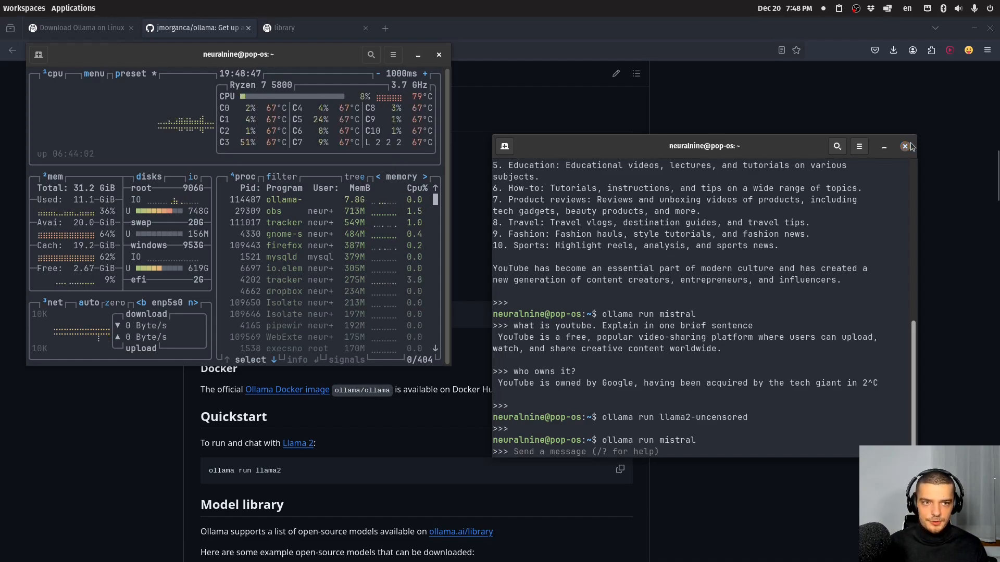
{"action": "left_click", "coordinate": [905, 146]}
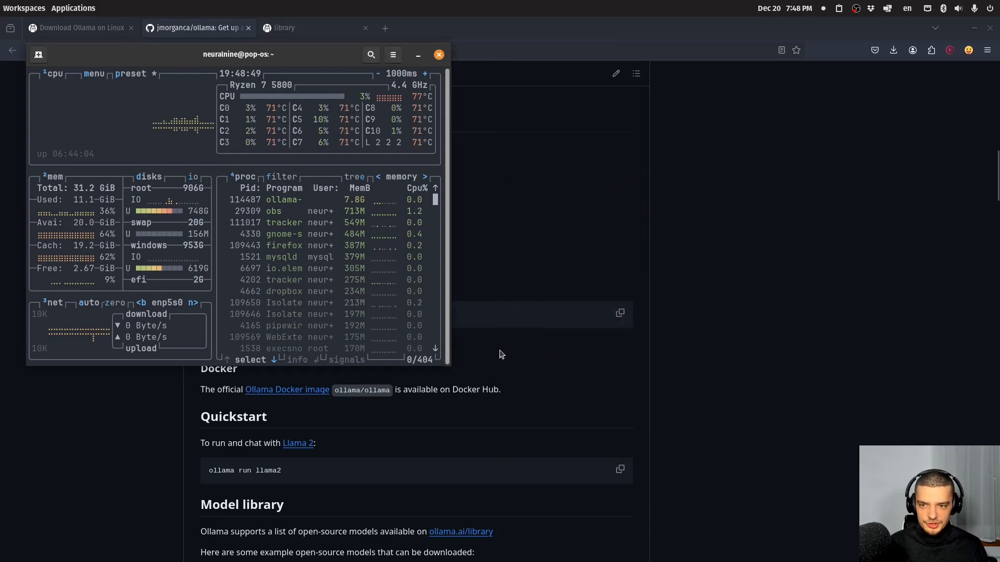